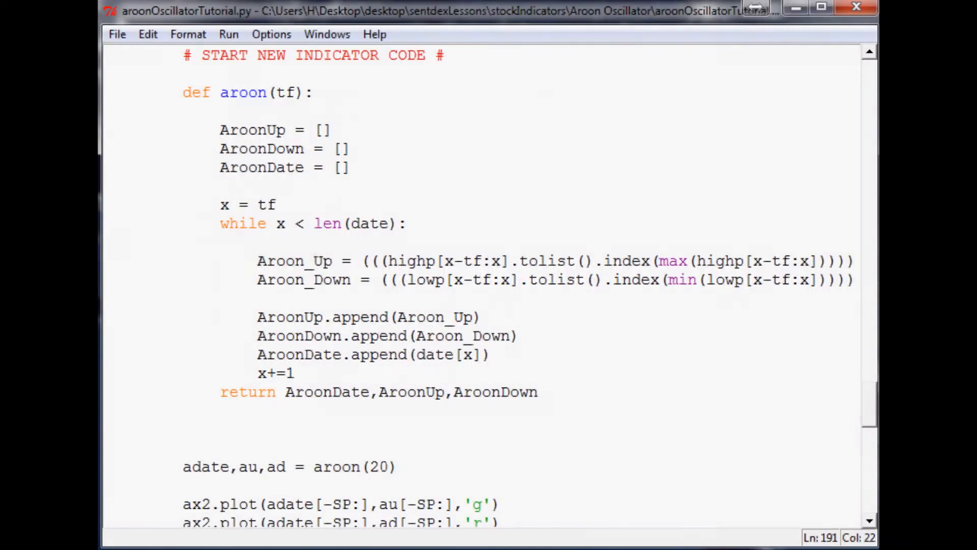
Step: Run the module with F5 to show the AAPL chart with its Aroon(20) up and down lines
{"action": "left_click", "coordinate": [314, 261]}
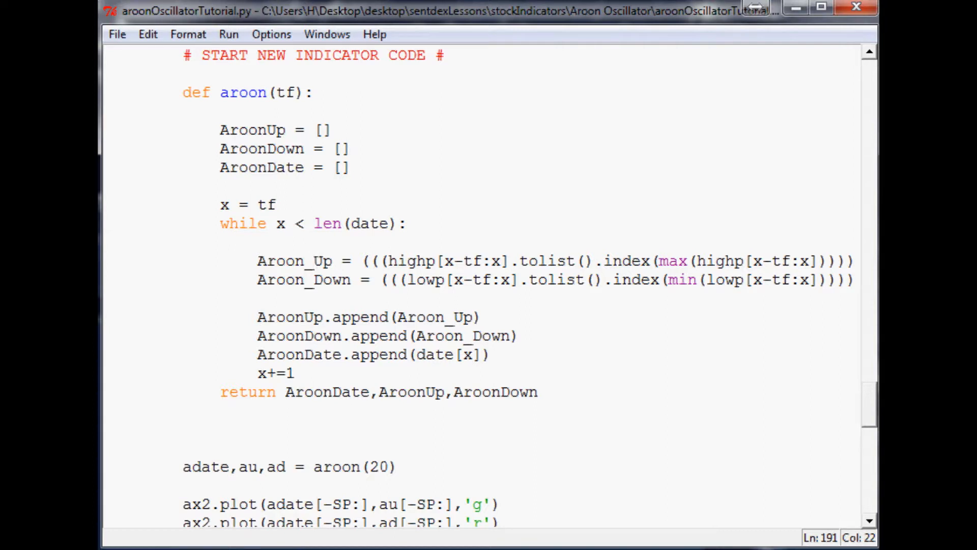
{"action": "left_click", "coordinate": [314, 260]}
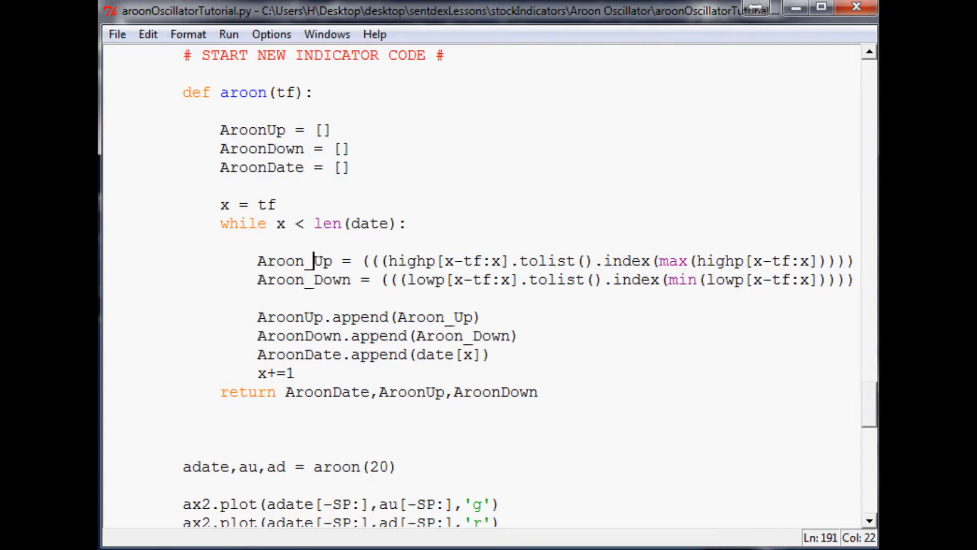
{"action": "left_click", "coordinate": [544, 261]}
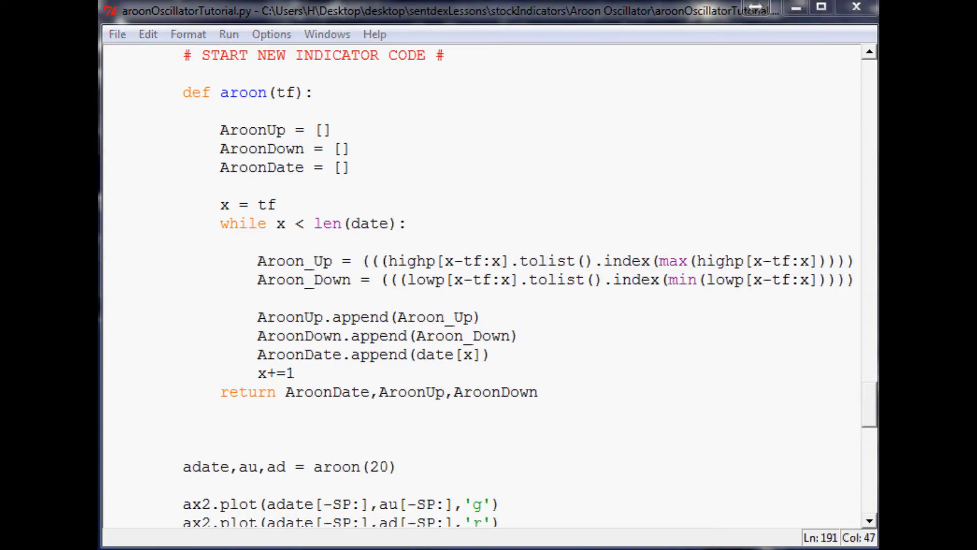
{"action": "key", "text": "F5"}
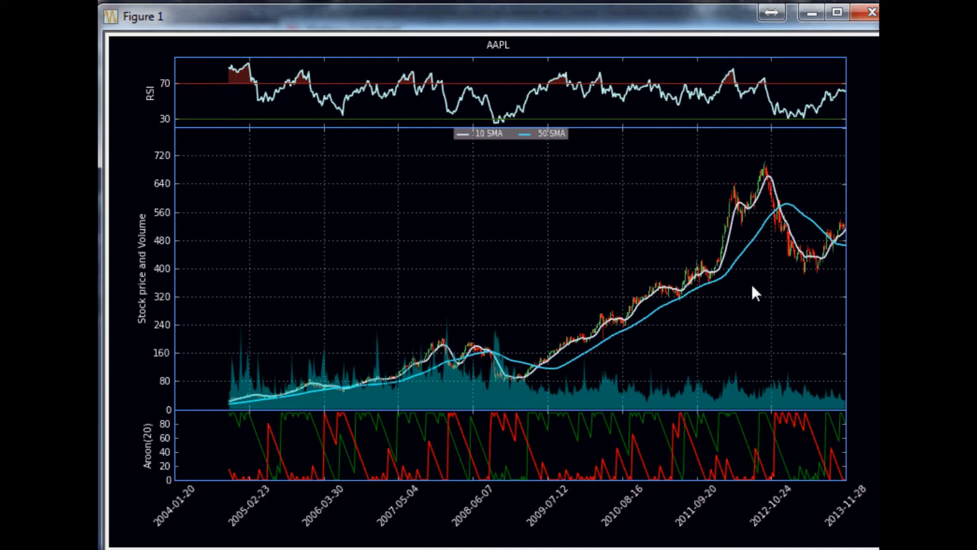
{"action": "mouse_move", "coordinate": [705, 296]}
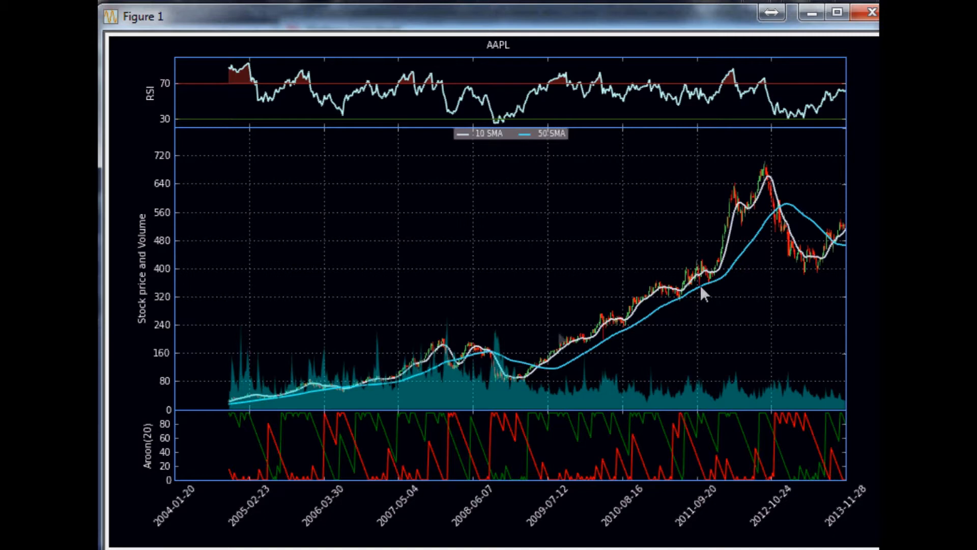
{"action": "mouse_move", "coordinate": [244, 461]}
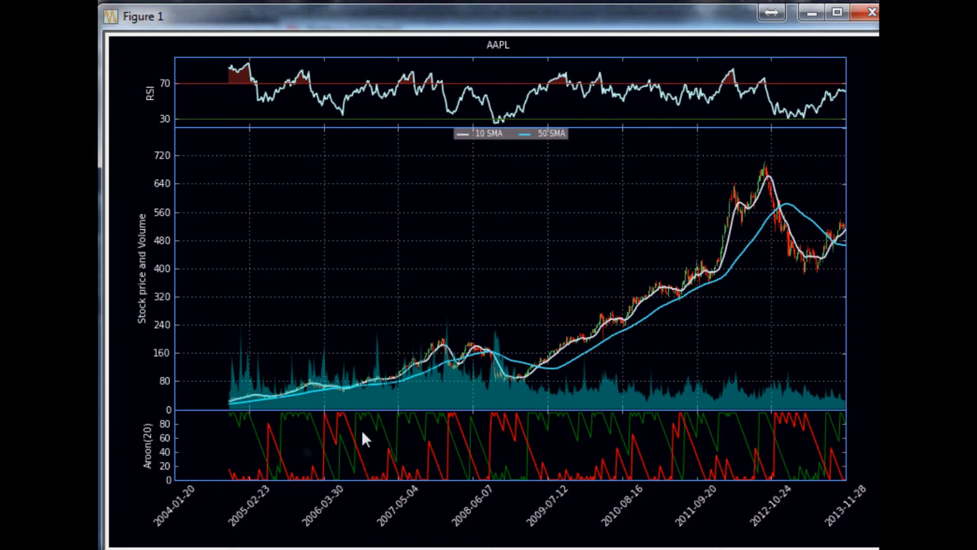
{"action": "mouse_move", "coordinate": [249, 452]}
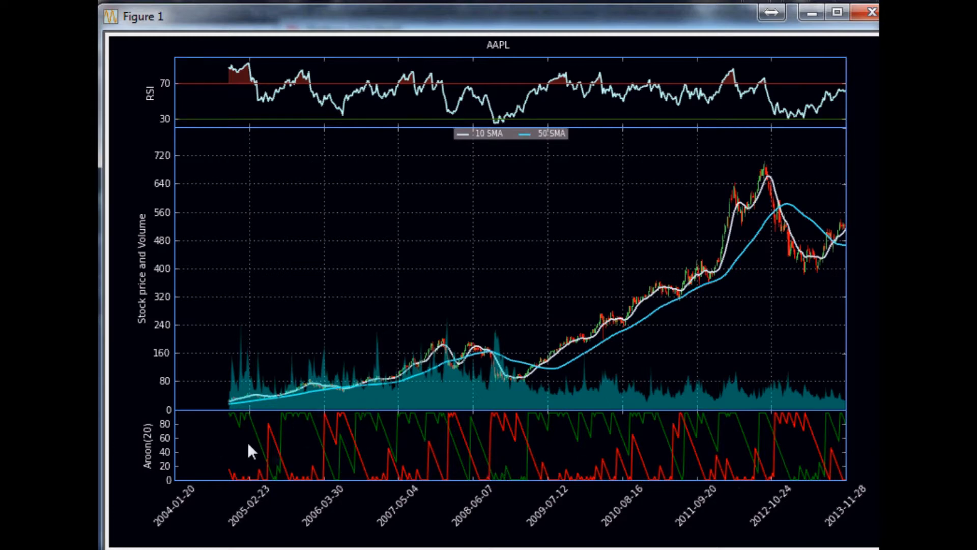
{"action": "mouse_move", "coordinate": [430, 495]}
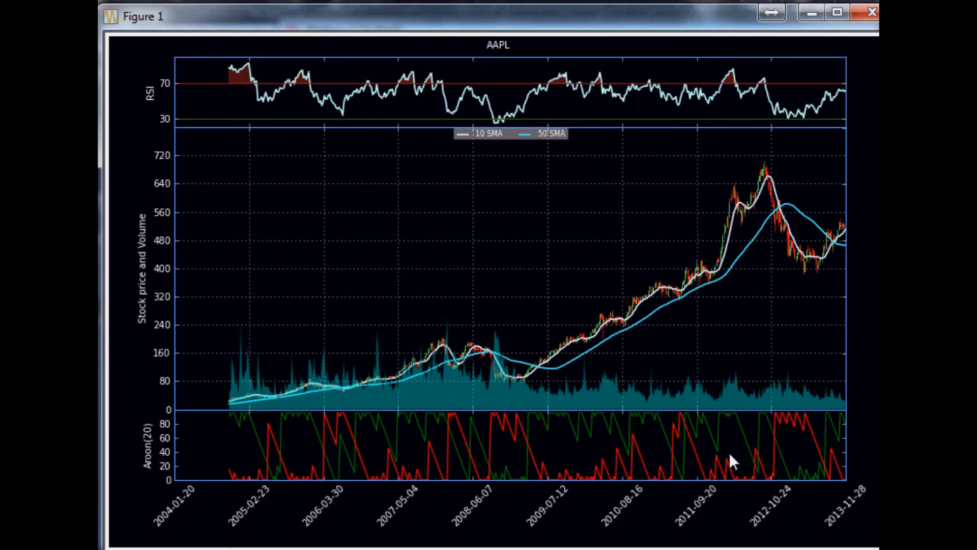
{"action": "mouse_move", "coordinate": [542, 492]}
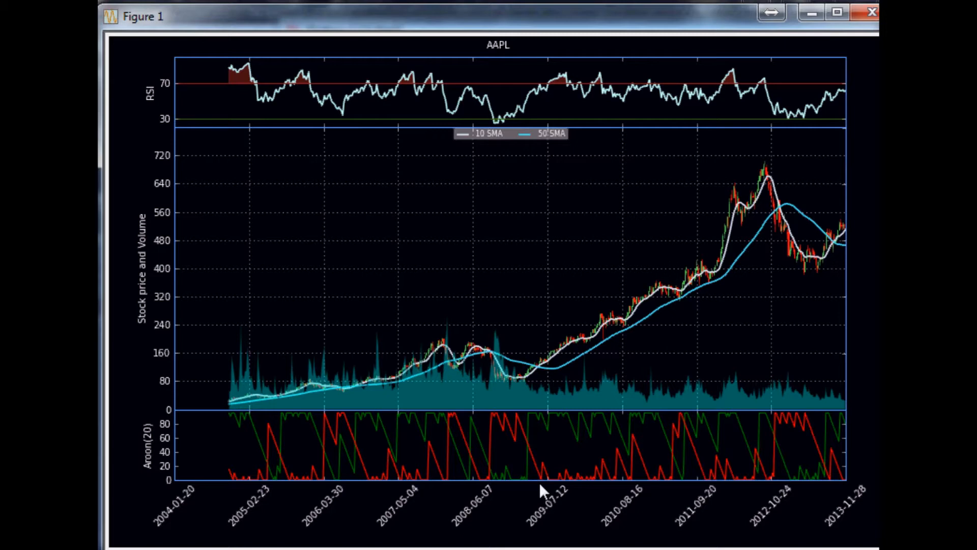
{"action": "mouse_move", "coordinate": [703, 436]}
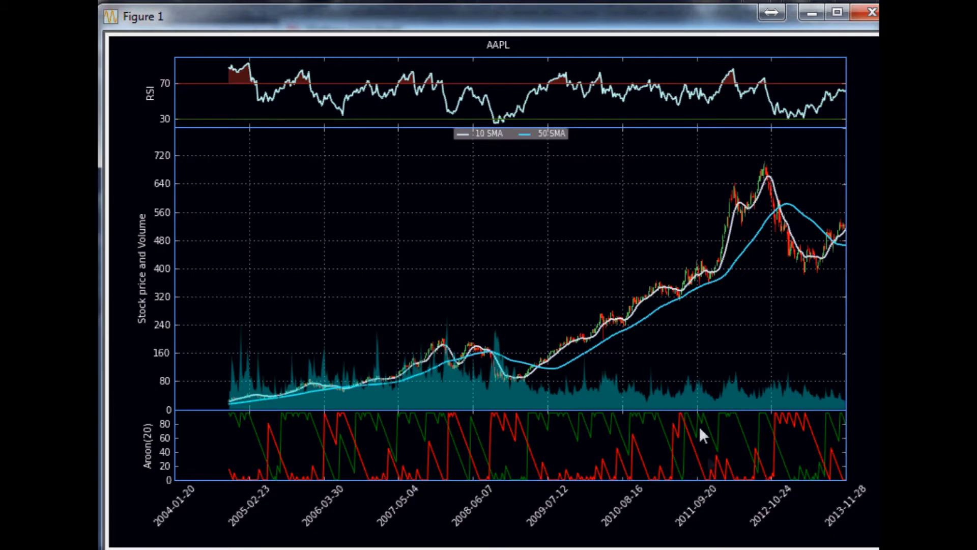
{"action": "mouse_move", "coordinate": [667, 437]}
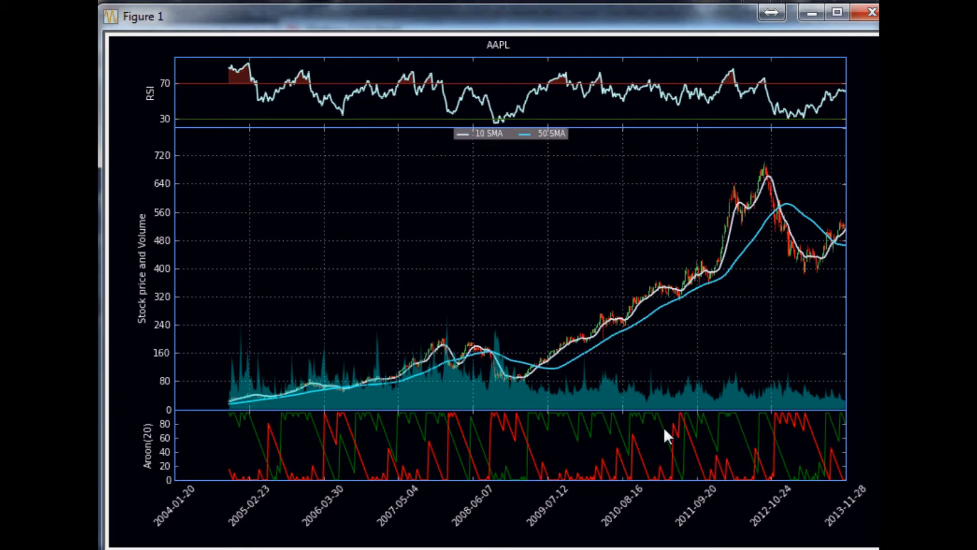
{"action": "mouse_move", "coordinate": [717, 8]}
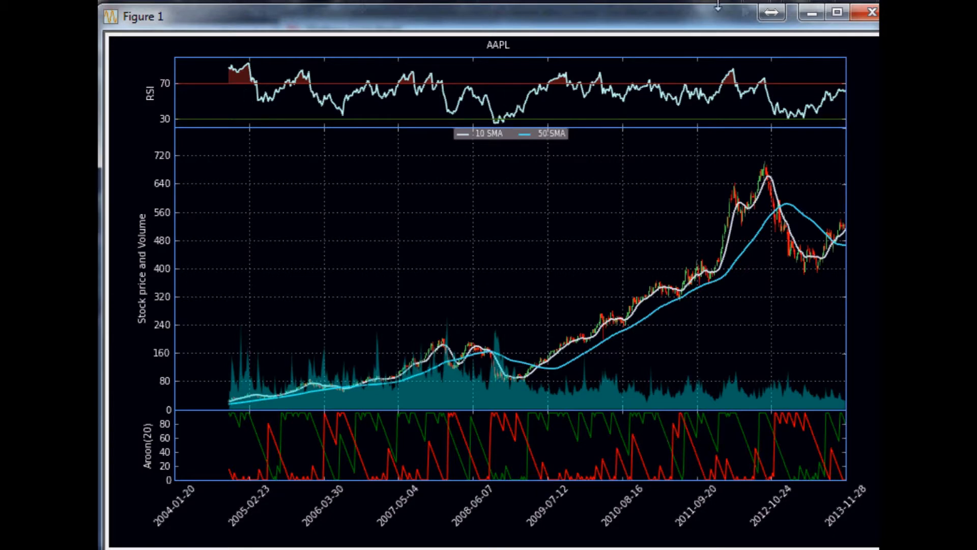
{"action": "mouse_move", "coordinate": [523, 349]}
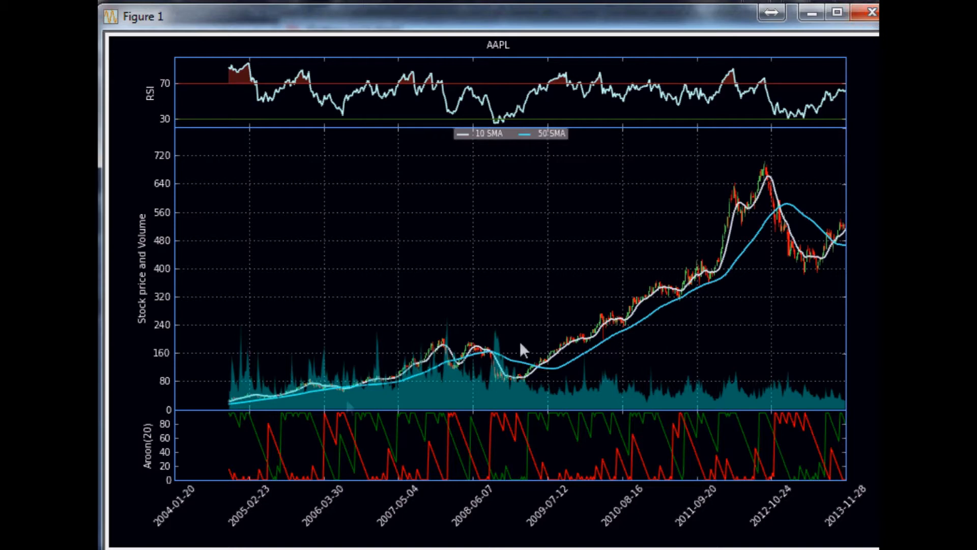
{"action": "mouse_move", "coordinate": [299, 421]}
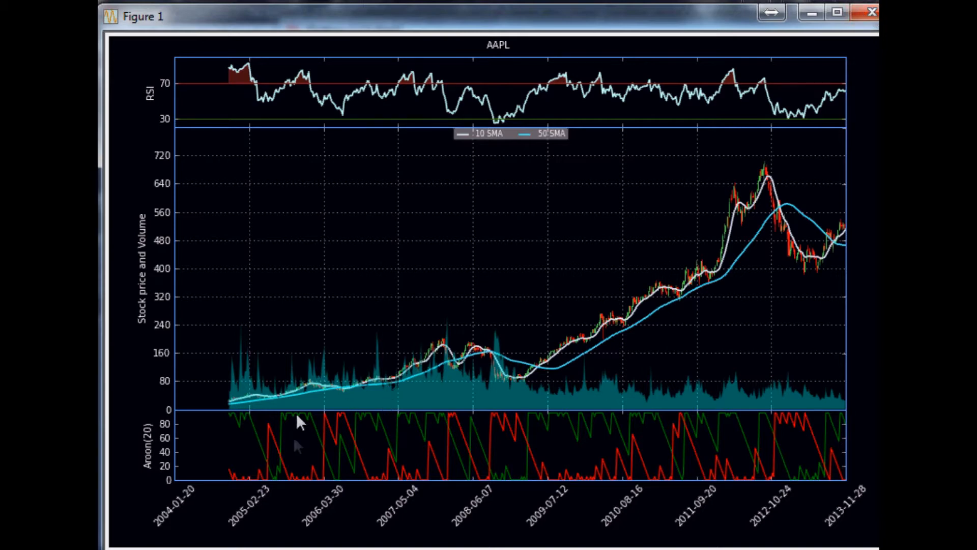
{"action": "mouse_move", "coordinate": [305, 480]}
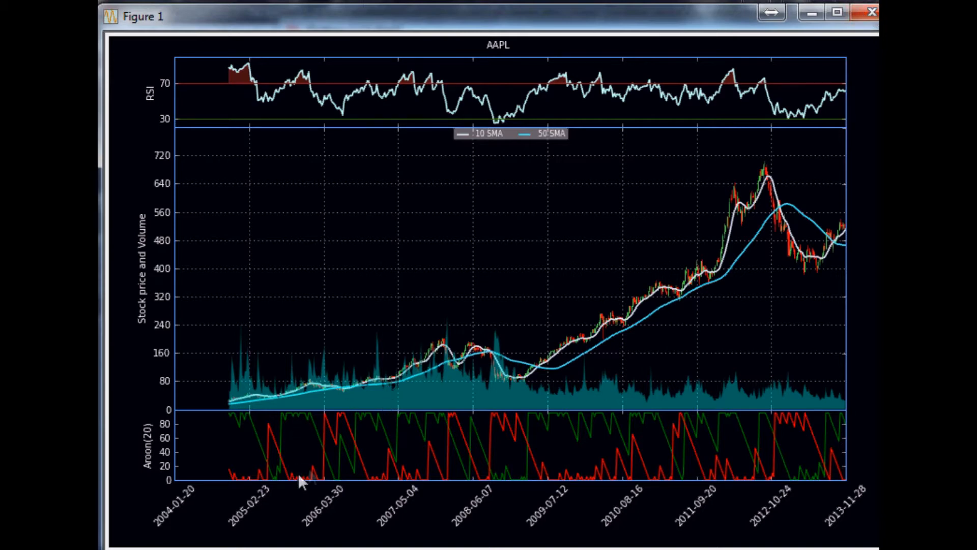
{"action": "mouse_move", "coordinate": [209, 465]}
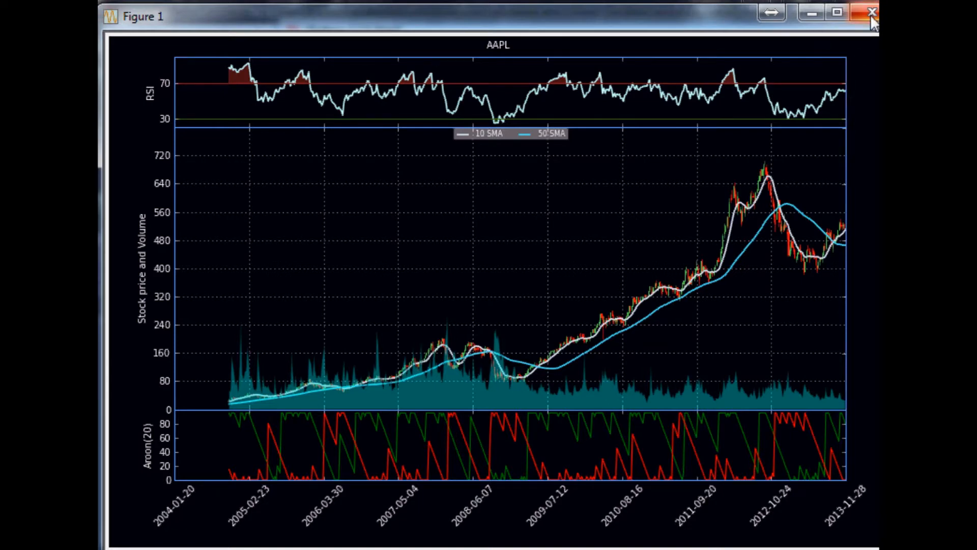
Step: Close the AAPL chart window
{"action": "left_click", "coordinate": [871, 12]}
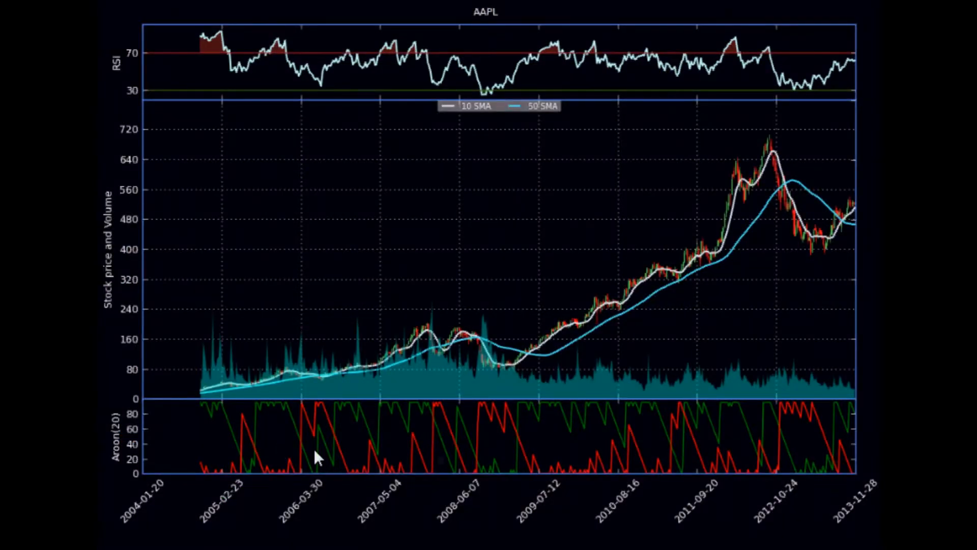
{"action": "mouse_move", "coordinate": [580, 282]}
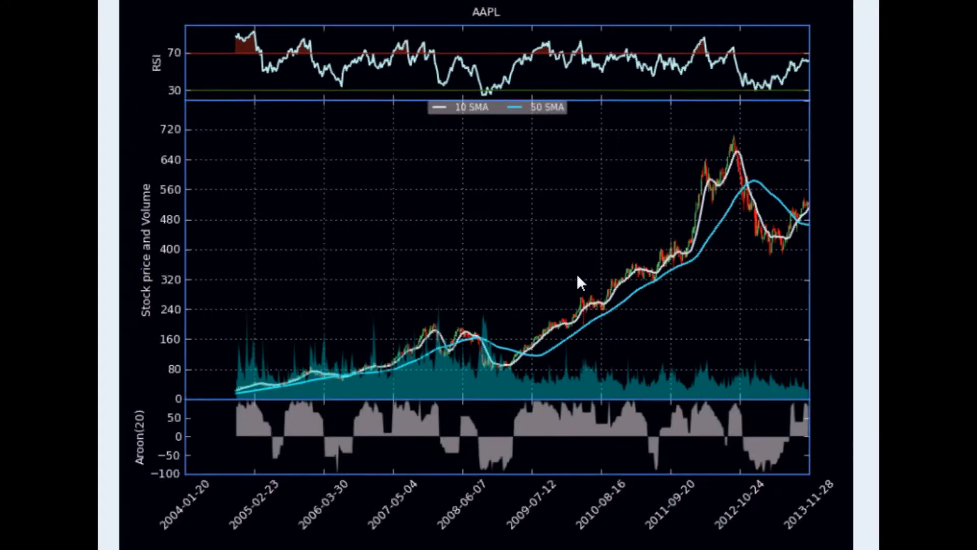
{"action": "mouse_move", "coordinate": [263, 455]}
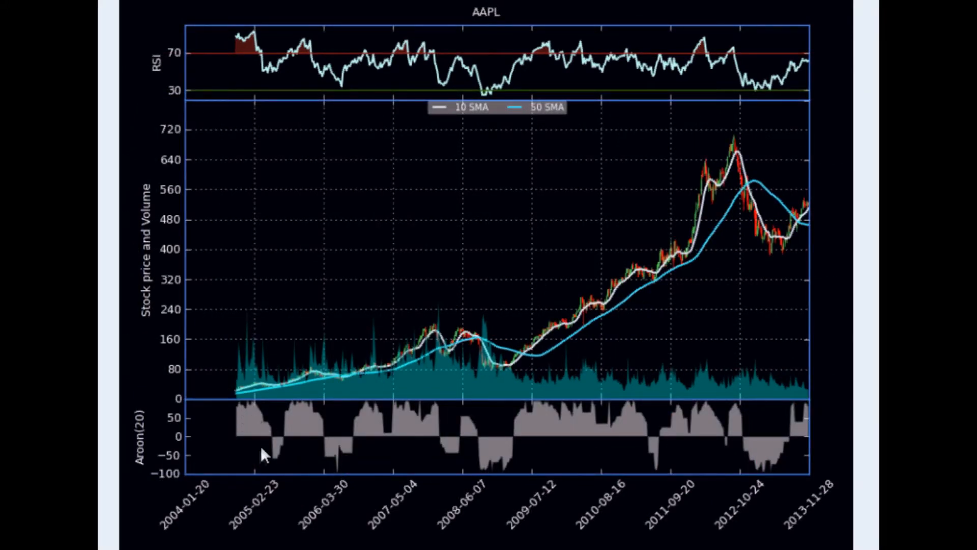
{"action": "mouse_move", "coordinate": [284, 448]}
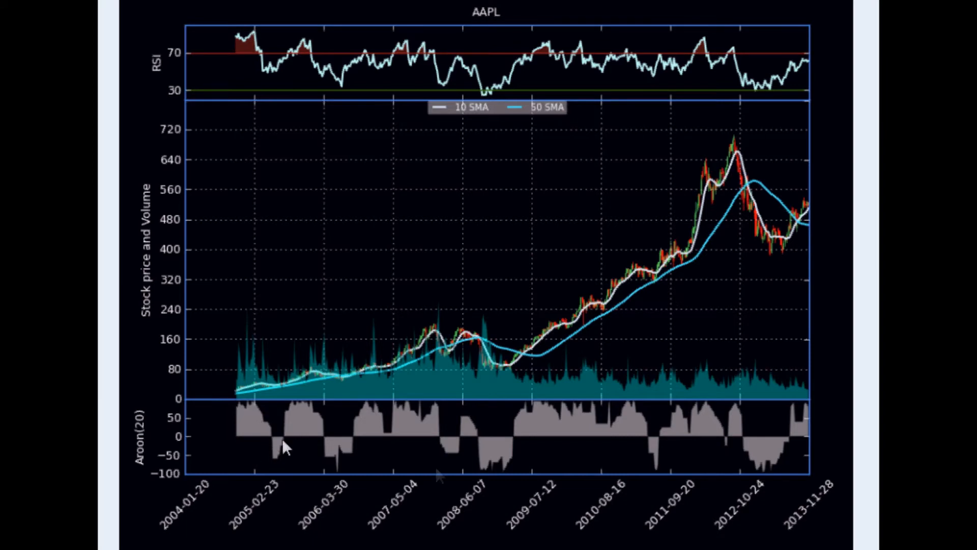
{"action": "mouse_move", "coordinate": [514, 467]}
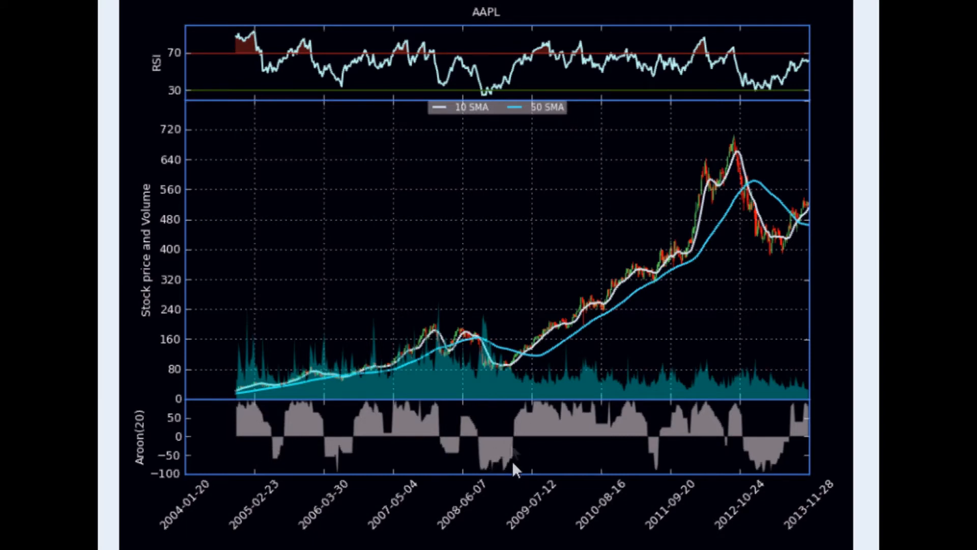
{"action": "mouse_move", "coordinate": [522, 444]}
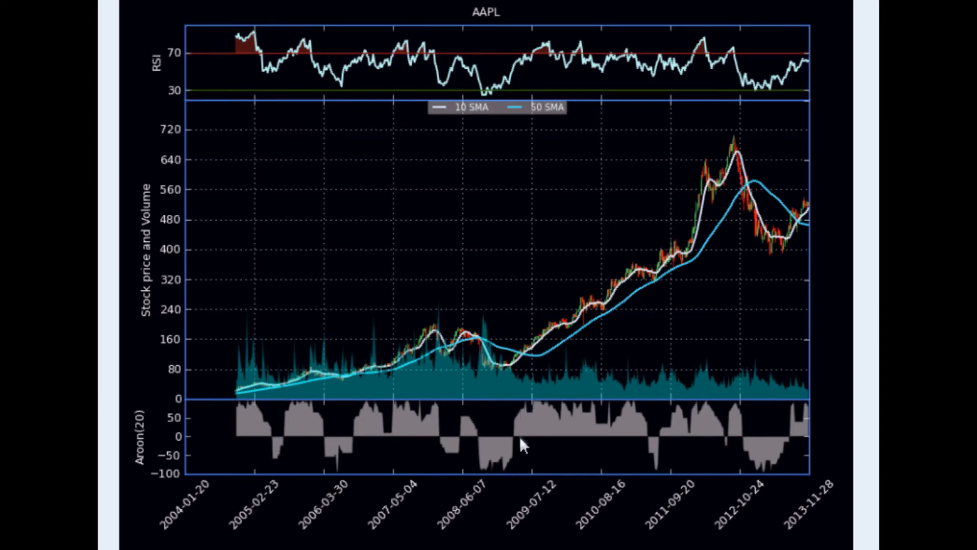
{"action": "mouse_move", "coordinate": [522, 417]}
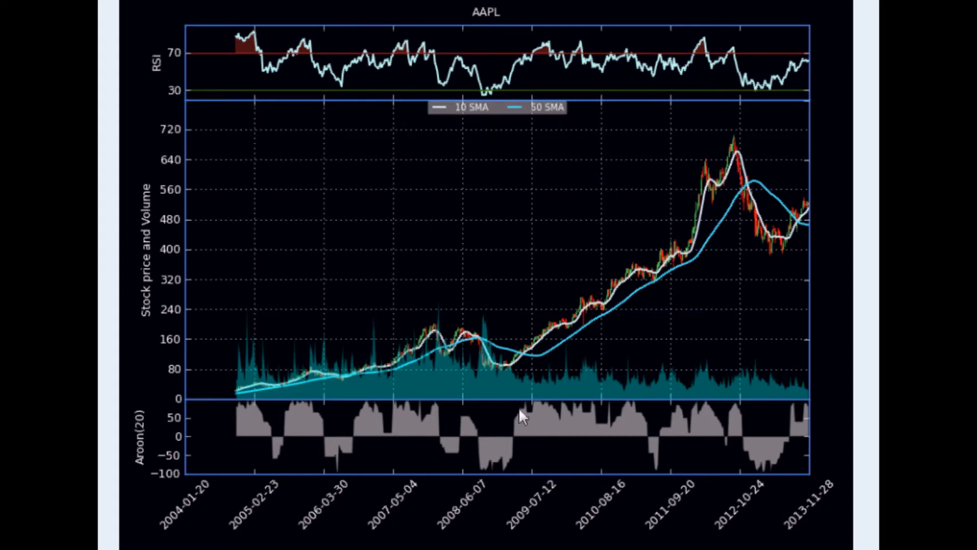
{"action": "mouse_move", "coordinate": [639, 424]}
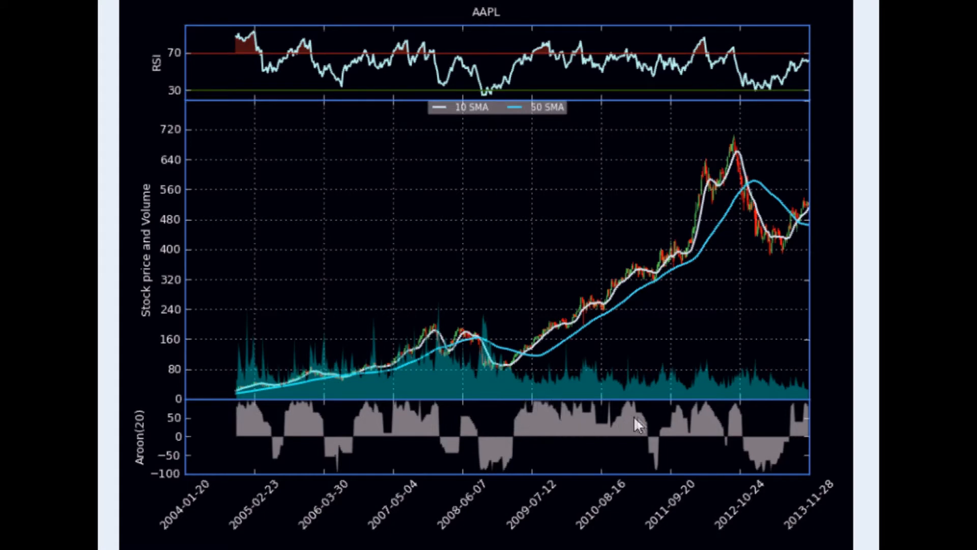
{"action": "mouse_move", "coordinate": [678, 427]}
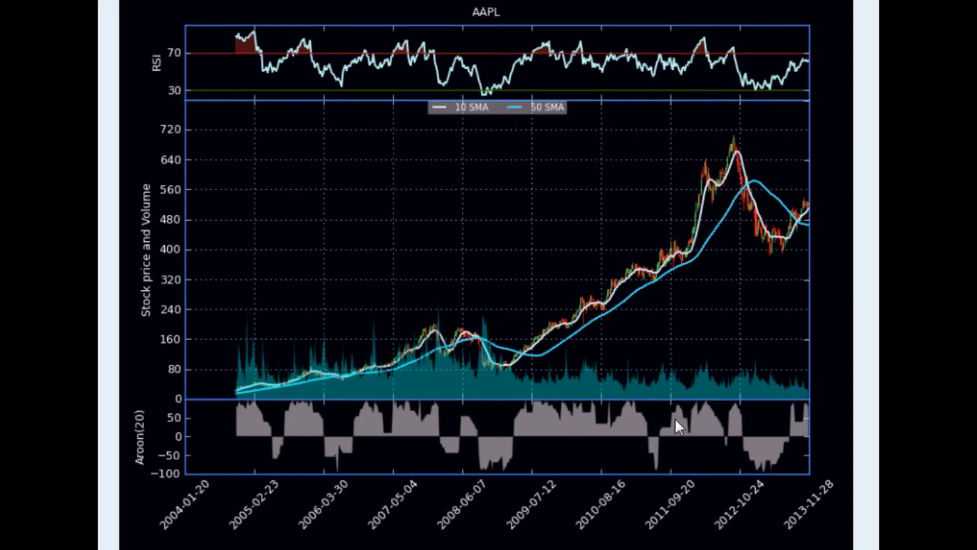
{"action": "mouse_move", "coordinate": [738, 140]}
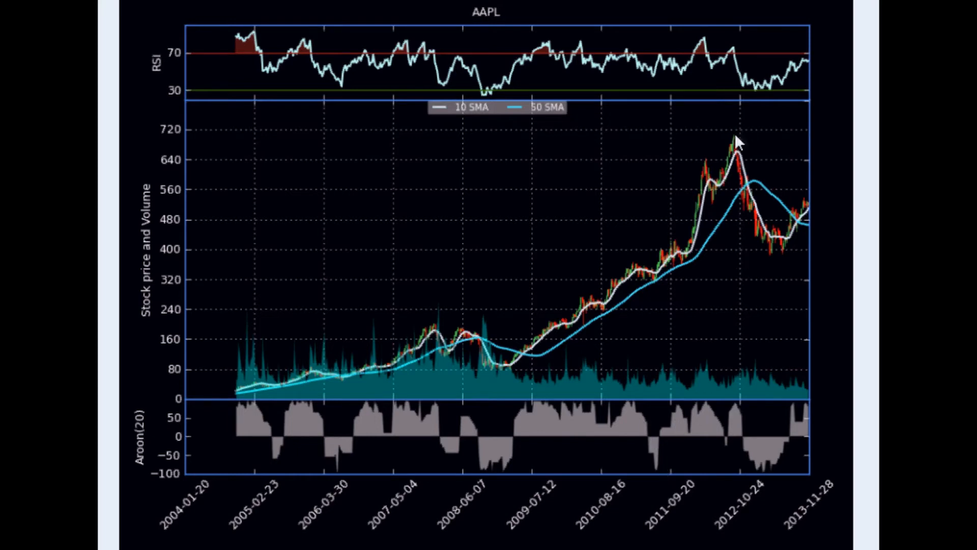
{"action": "mouse_move", "coordinate": [756, 444]}
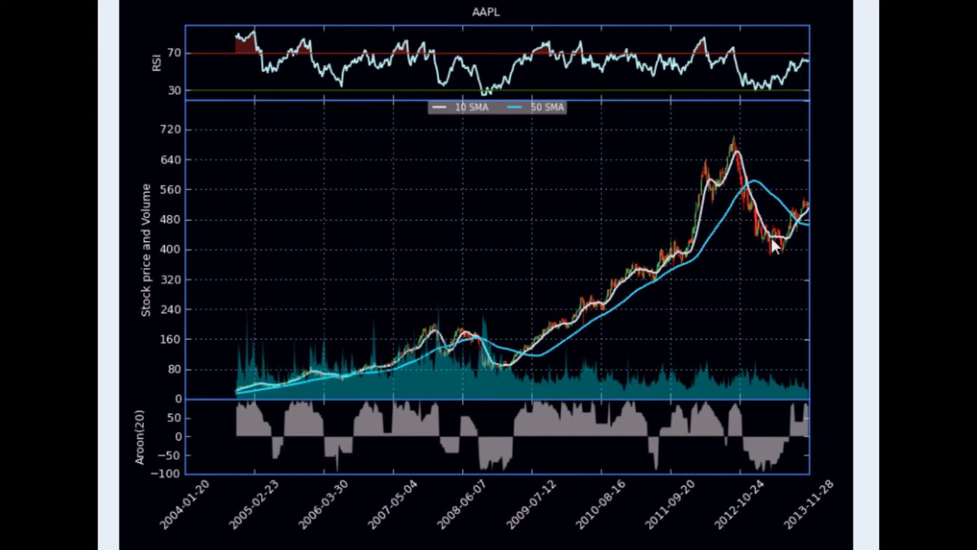
{"action": "mouse_move", "coordinate": [731, 296]}
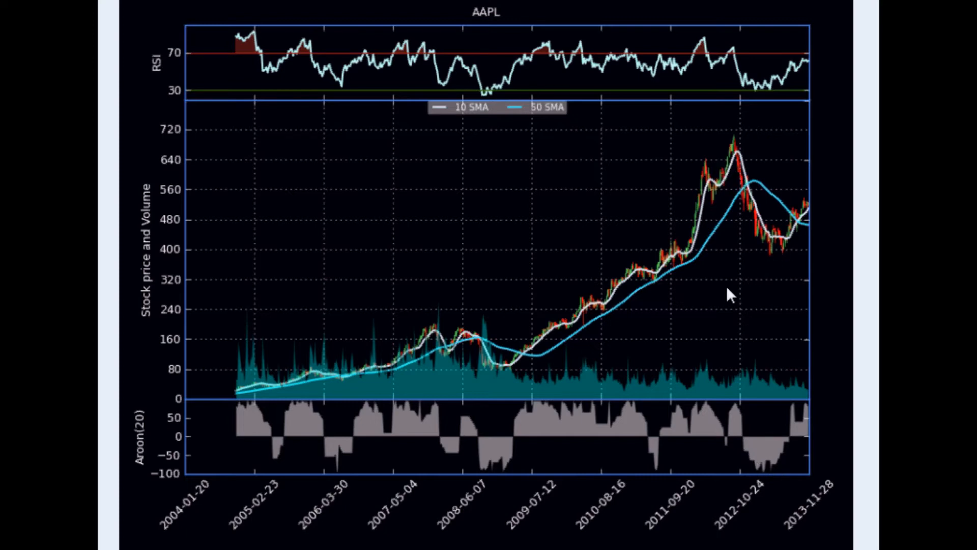
{"action": "mouse_move", "coordinate": [731, 297]}
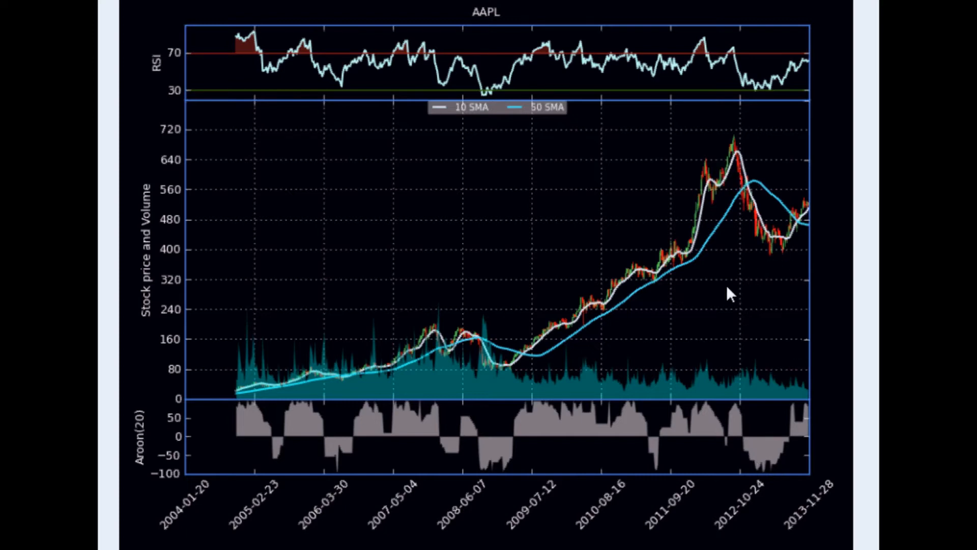
{"action": "mouse_move", "coordinate": [536, 426]}
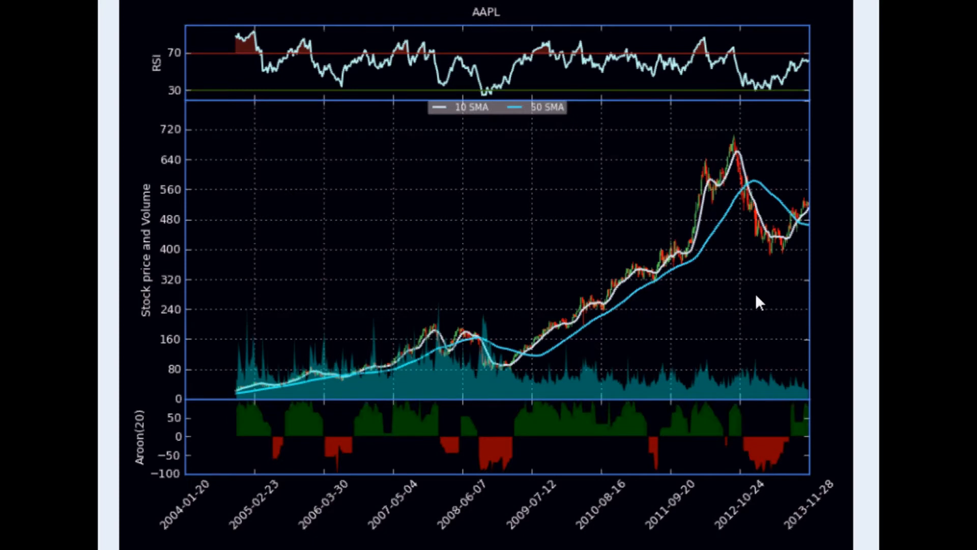
{"action": "mouse_move", "coordinate": [531, 477]}
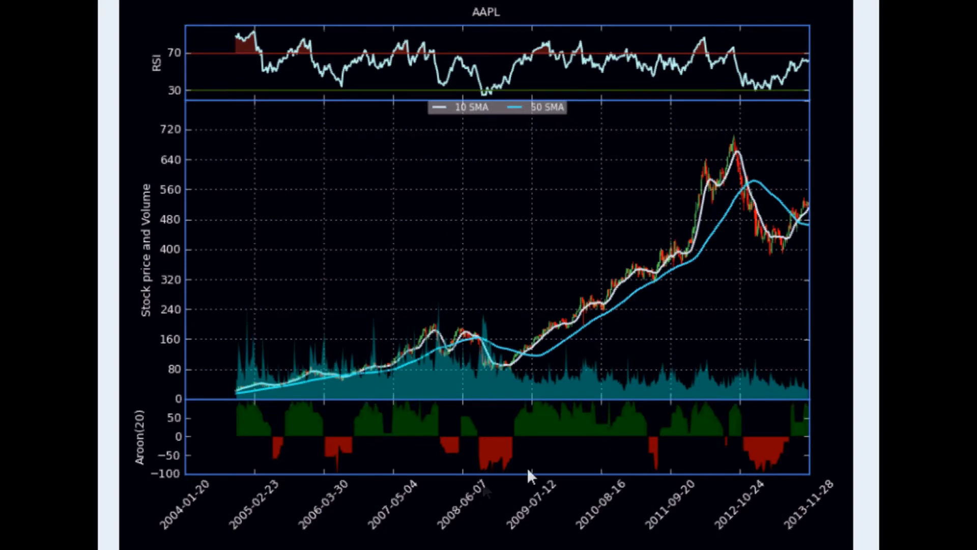
{"action": "mouse_move", "coordinate": [531, 475]}
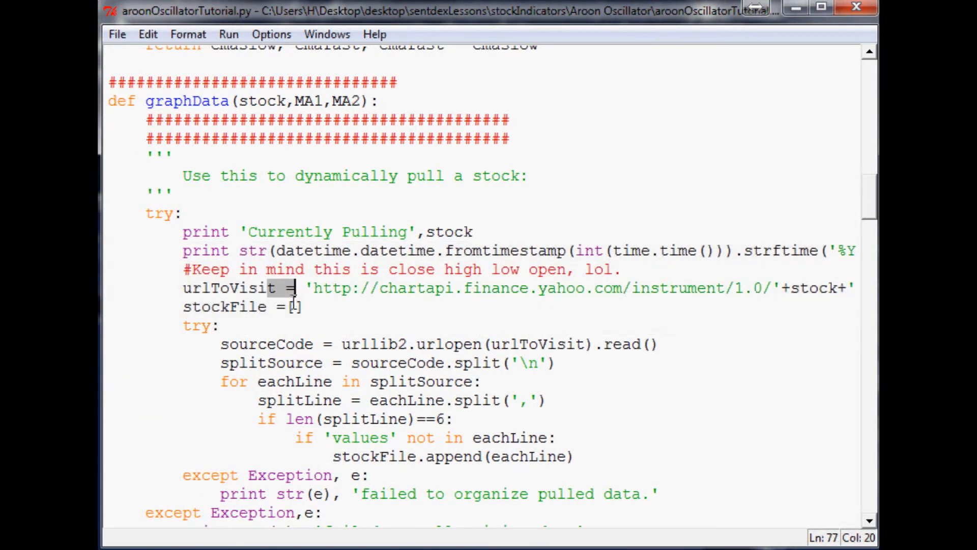
Step: Add an empty AroonOscillator list in the aroon function
{"action": "scroll", "scroll_direction": "down", "scroll_amount": 3}
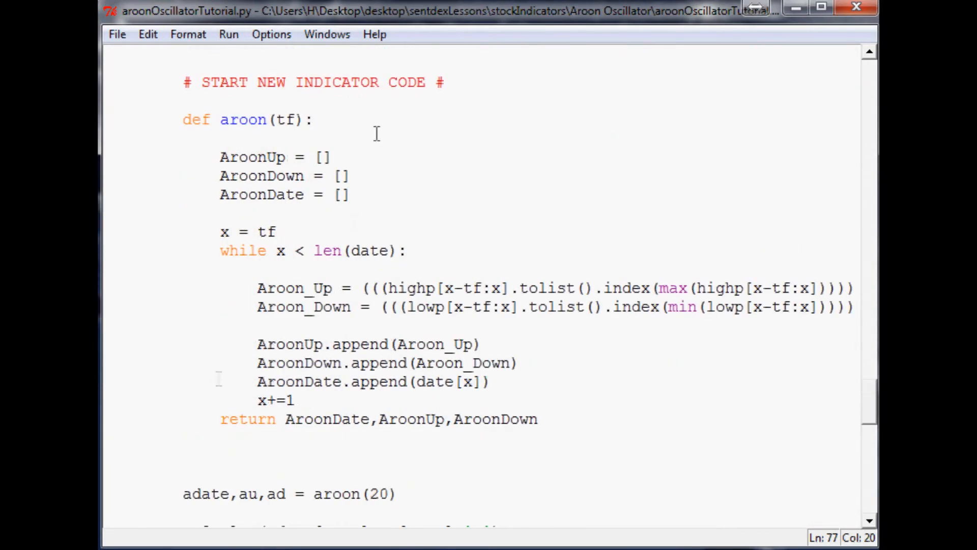
{"action": "mouse_move", "coordinate": [293, 320]}
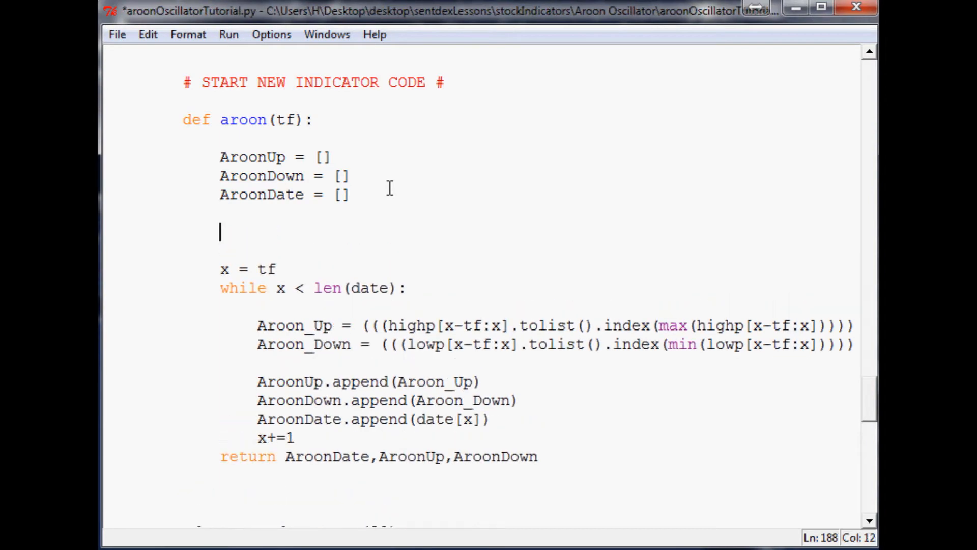
{"action": "type", "text": "Aroon"}
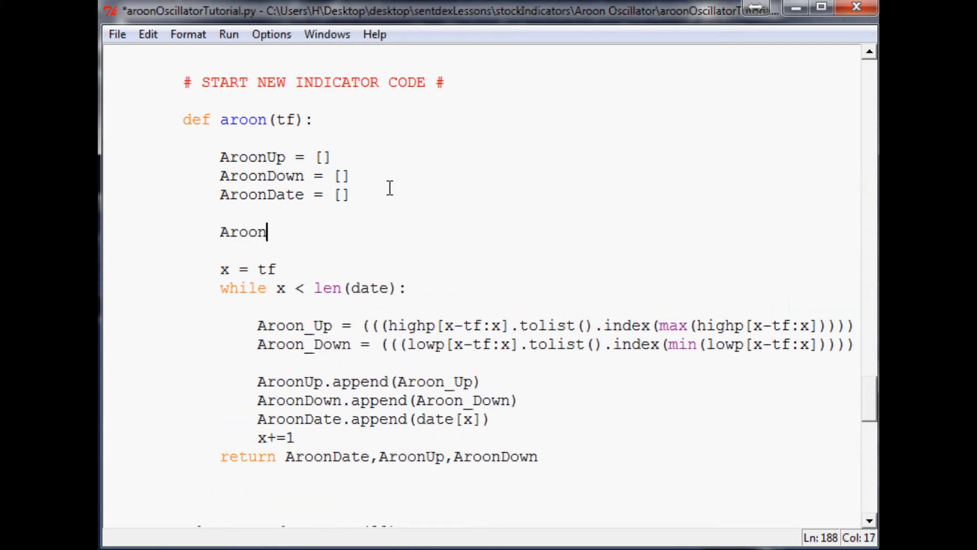
{"action": "type", "text": "Oscillator = ["}
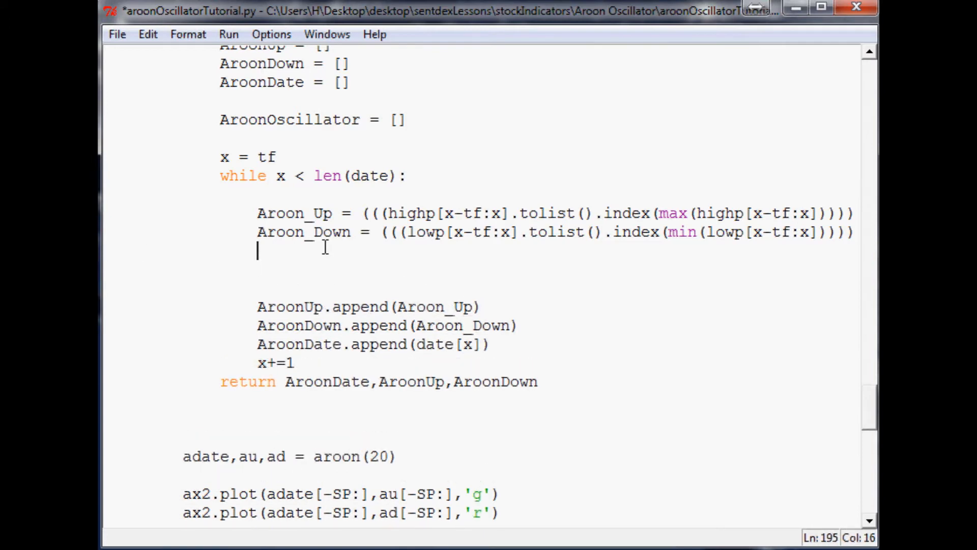
Step: Inside the loop, compute Aroon_Osc = Aroon_Up - Aroon_Down
{"action": "type", "text": "Aroon"}
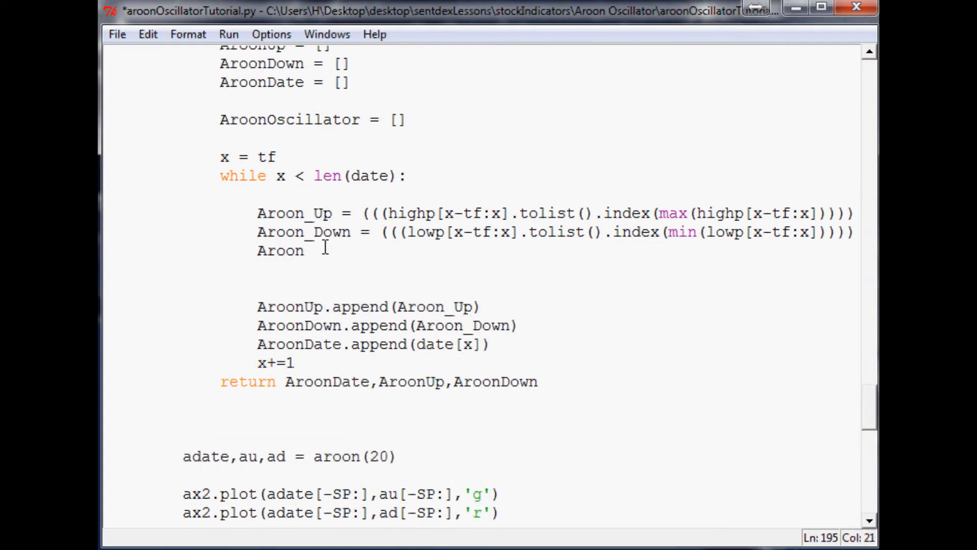
{"action": "type", "text": "_O"}
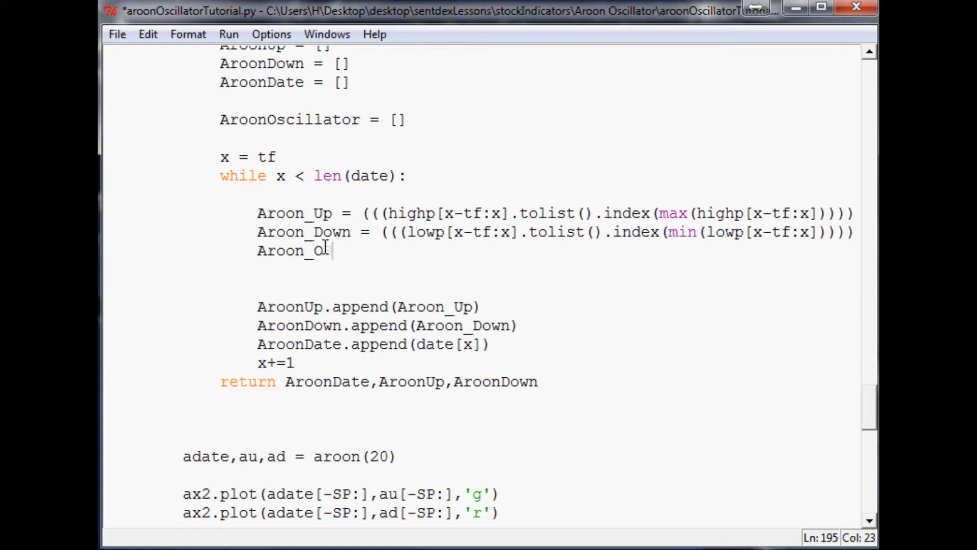
{"action": "type", "text": "sc ="}
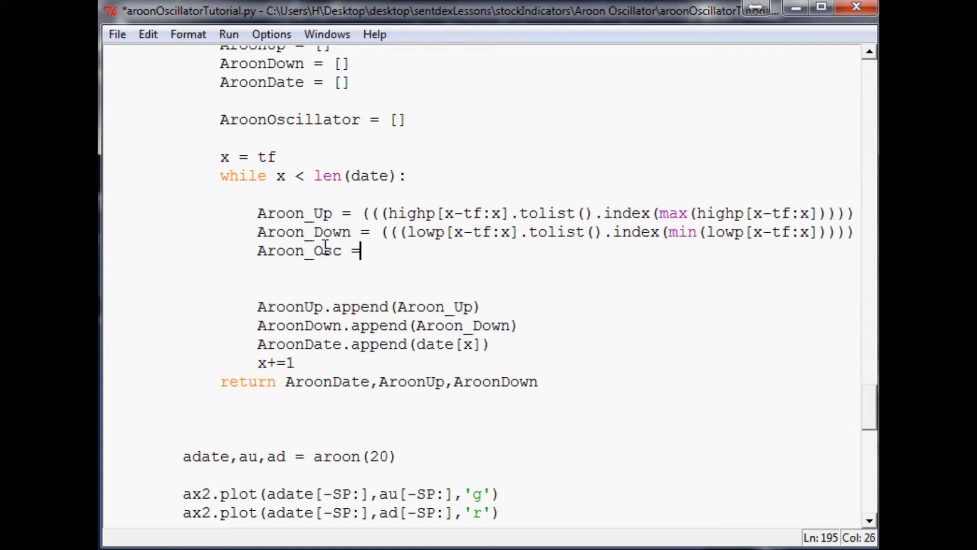
{"action": "type", "text": "A"}
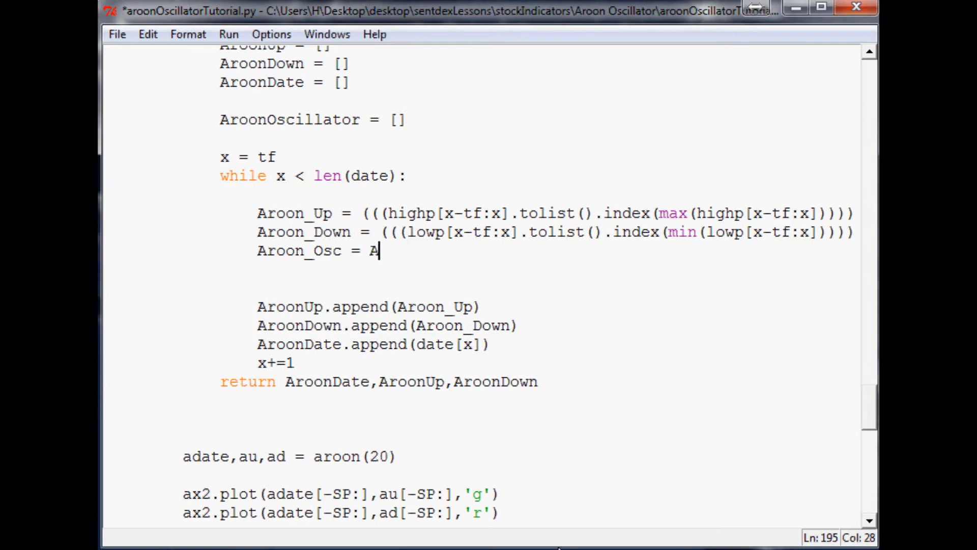
{"action": "type", "text": "roon_Up"}
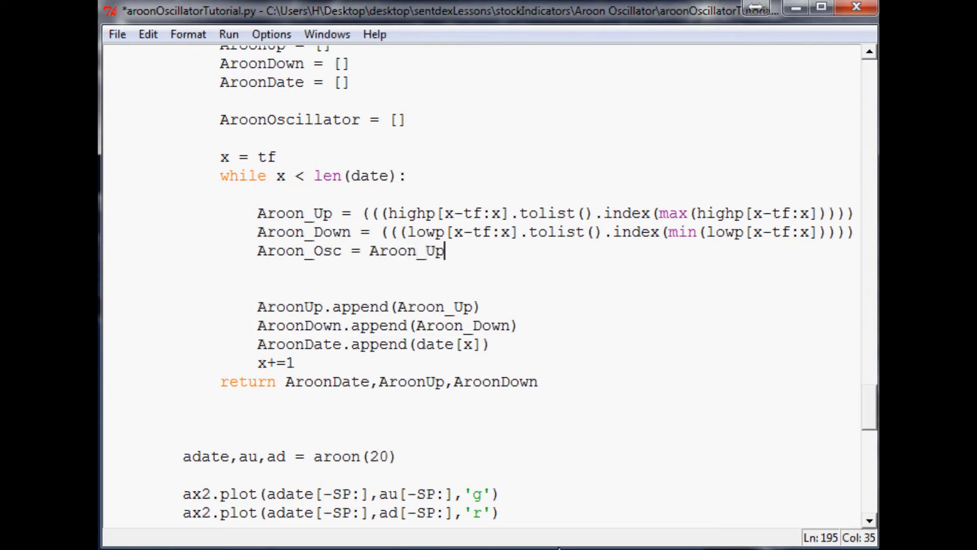
{"action": "type", "text": "- A"}
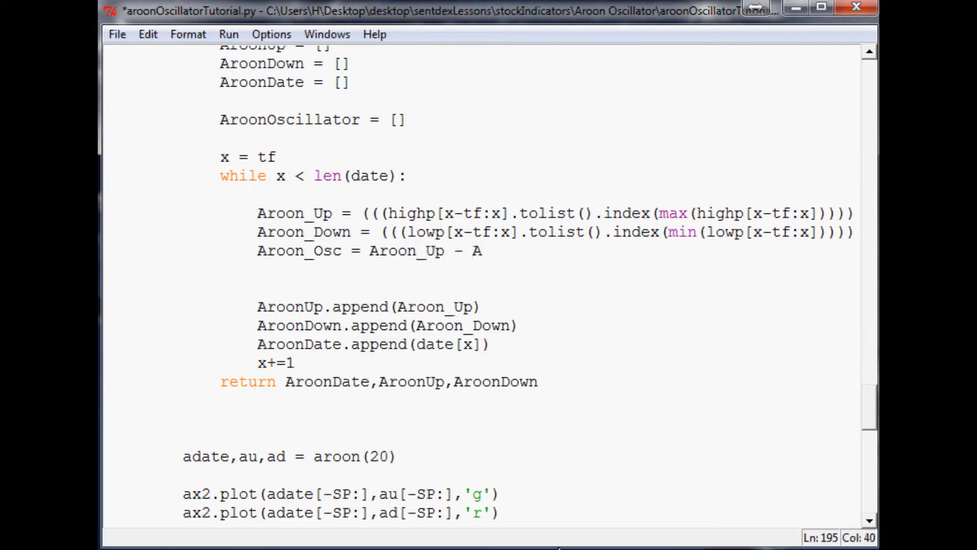
{"action": "type", "text": "roon_"}
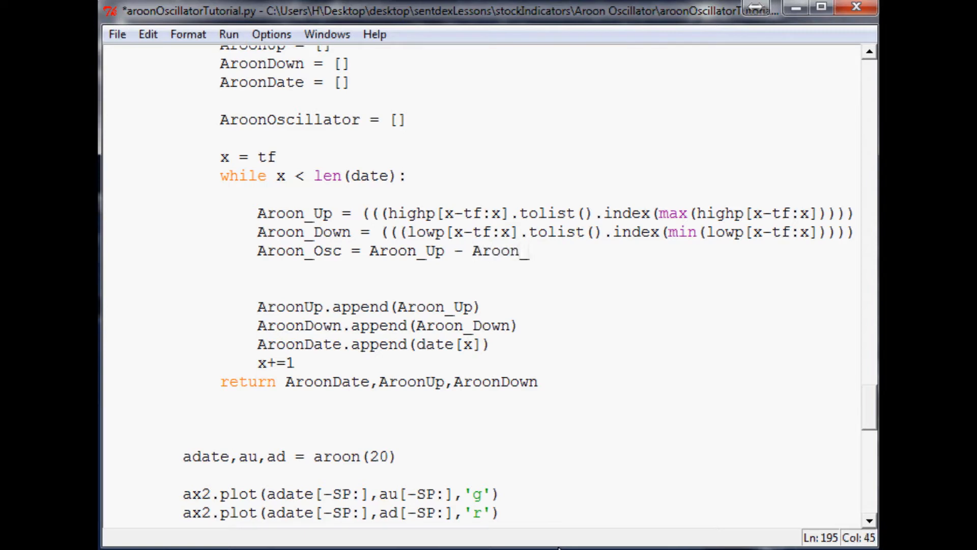
{"action": "type", "text": "Down"}
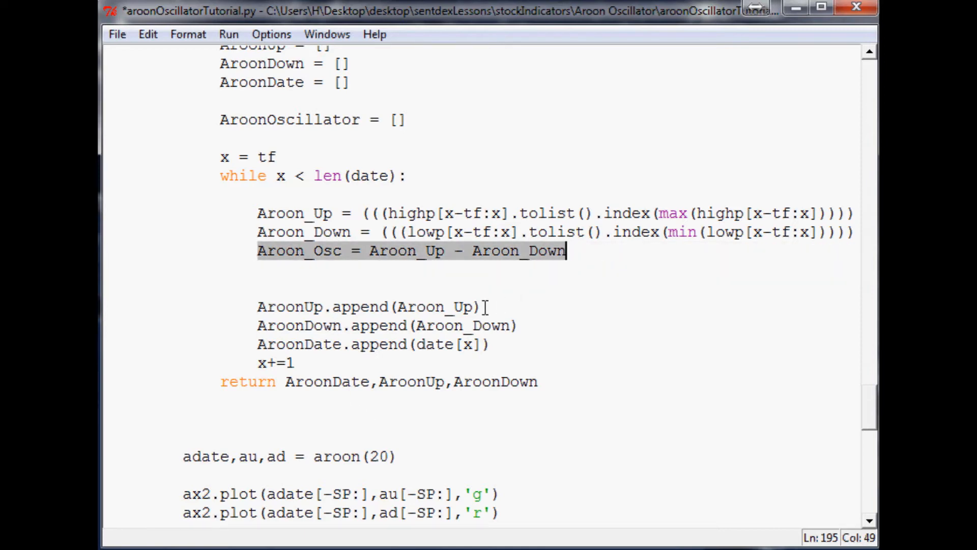
{"action": "mouse_move", "coordinate": [586, 265]}
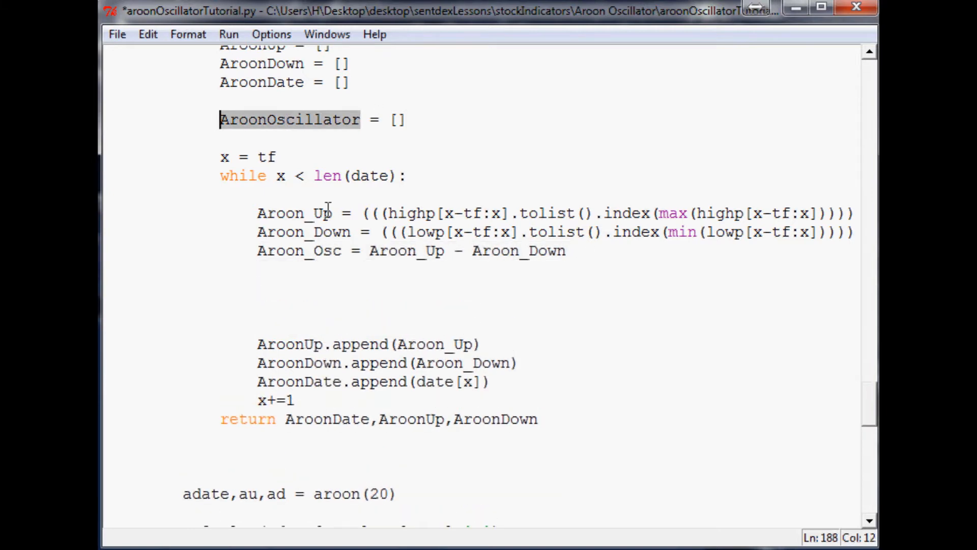
Step: Append each Aroon_Osc value to AroonOscillator inside the loop
{"action": "type", "text": "AroonOscillator"}
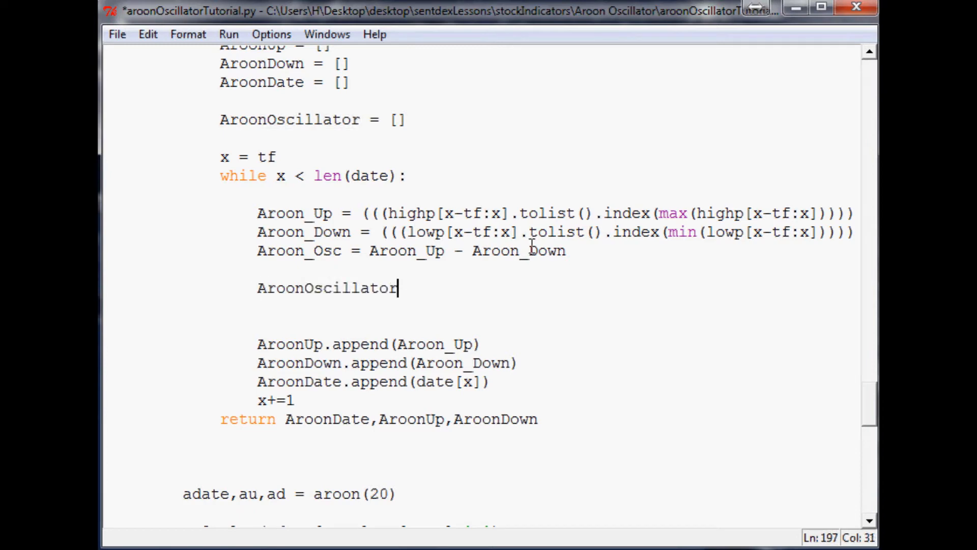
{"action": "type", "text": ".append("}
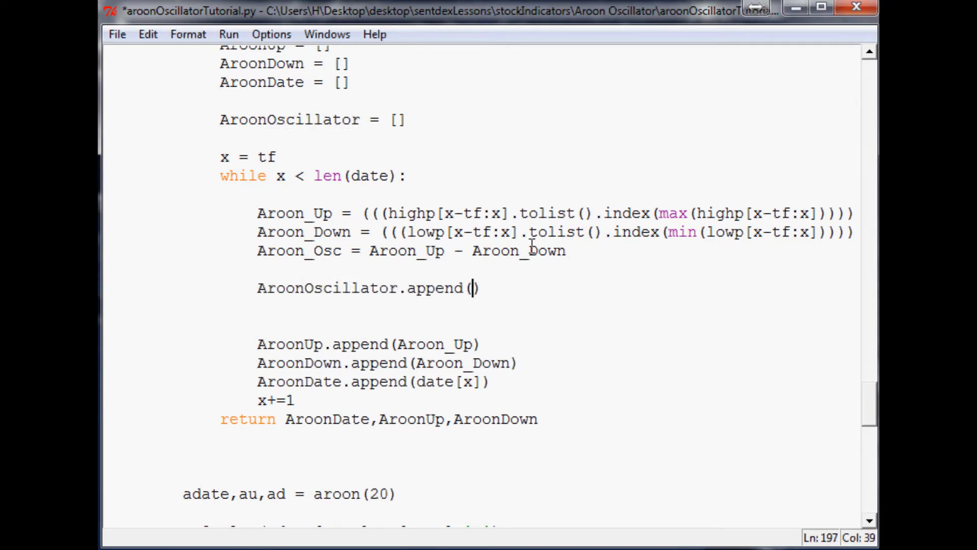
{"action": "type", "text": "Aroon_Os"}
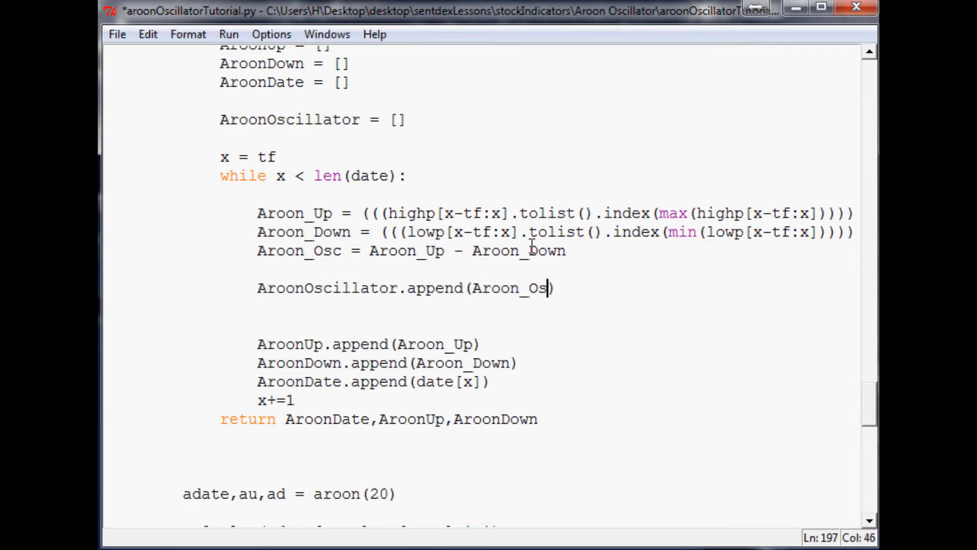
{"action": "type", "text": "c"}
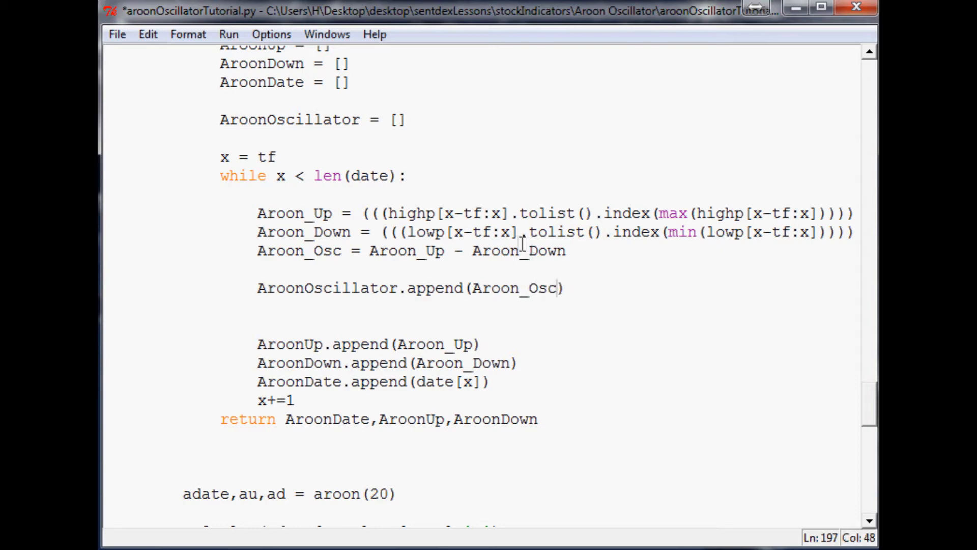
Step: Add AroonOscillator to the aroon function's return statement
{"action": "scroll", "scroll_direction": "down", "scroll_amount": 3}
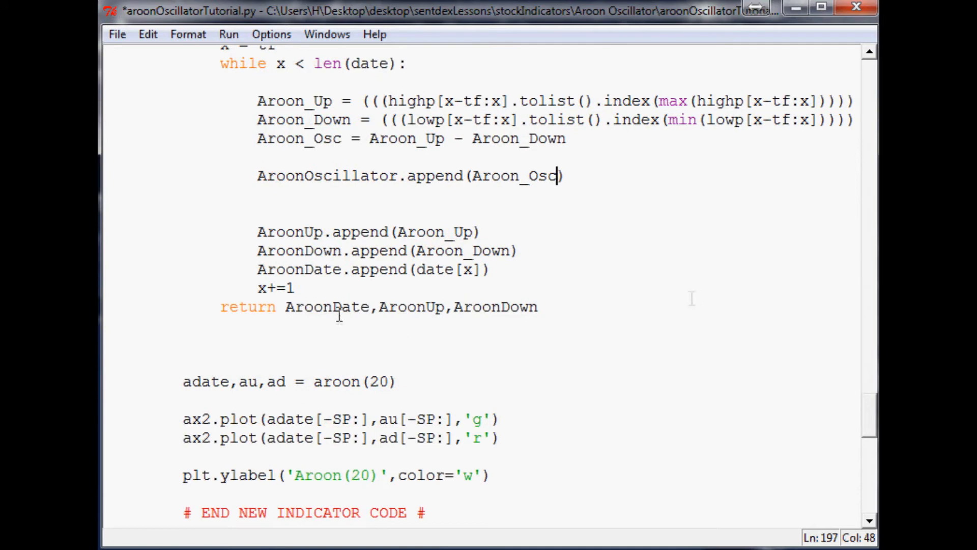
{"action": "type", "text": ","}
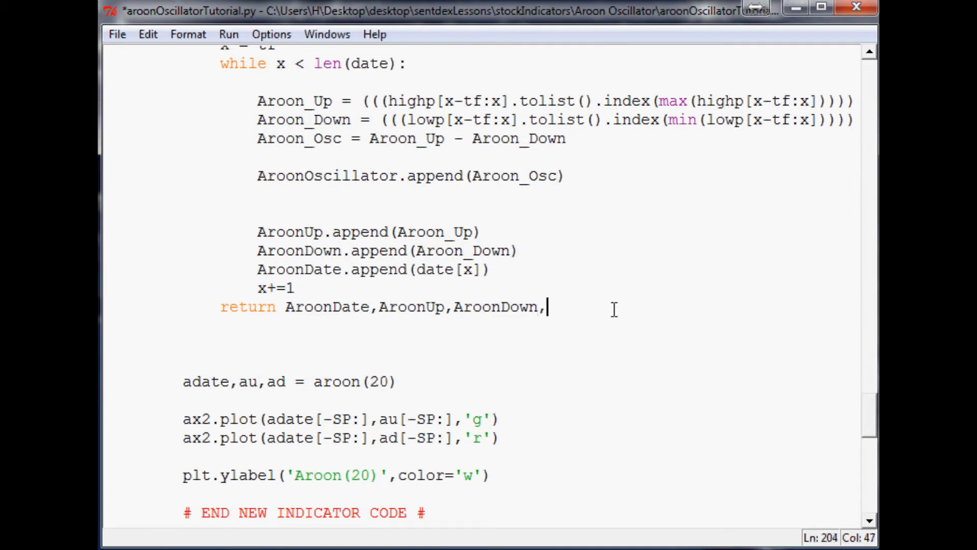
{"action": "type", "text": "AroonOscillator"}
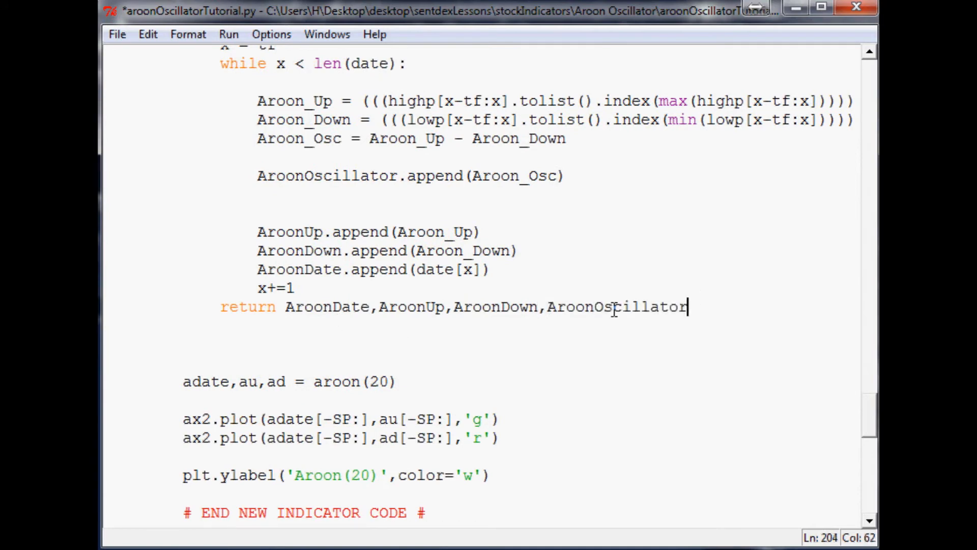
{"action": "mouse_move", "coordinate": [734, 315]}
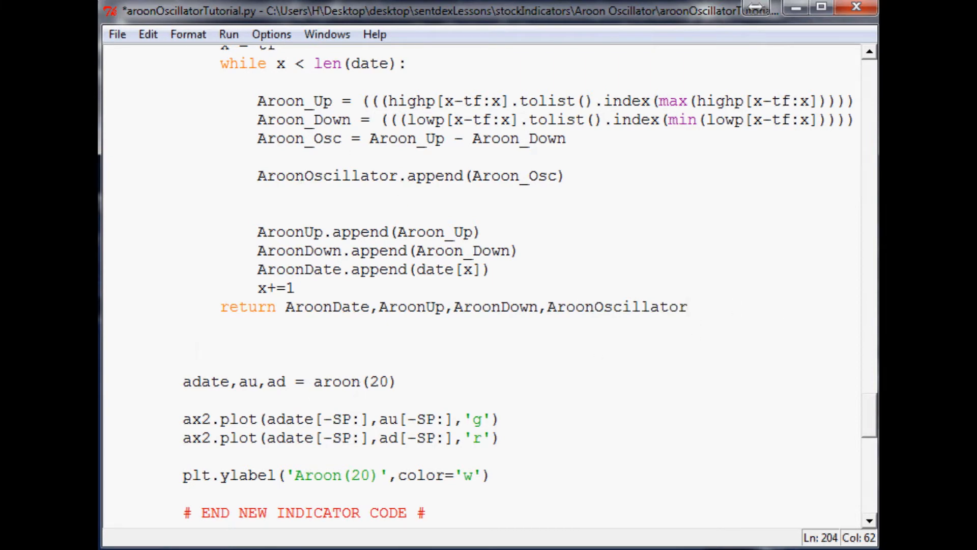
Step: Unpack ao from aroon(20) and comment out both ax2.plot Aroon lines with '#'
{"action": "scroll", "scroll_direction": "down", "scroll_amount": 3}
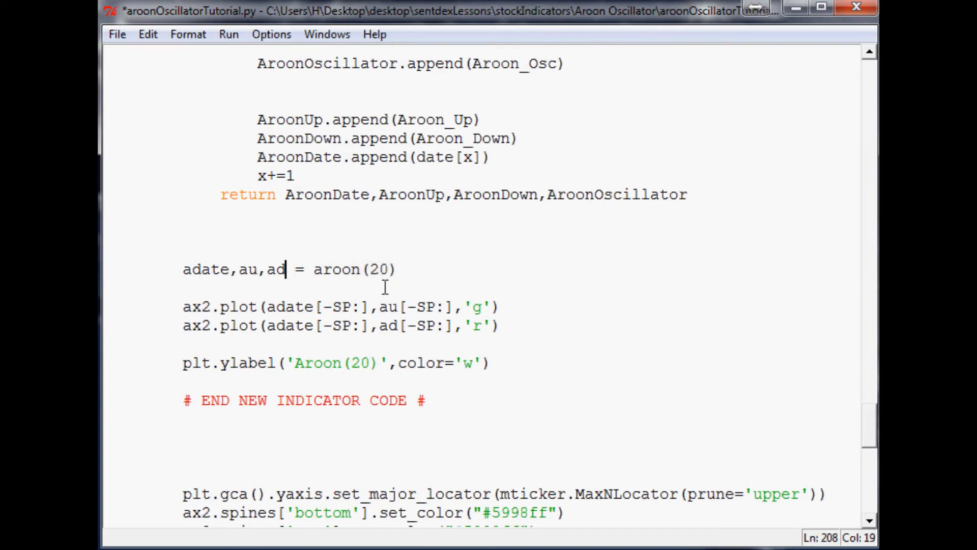
{"action": "type", "text": ",ao"}
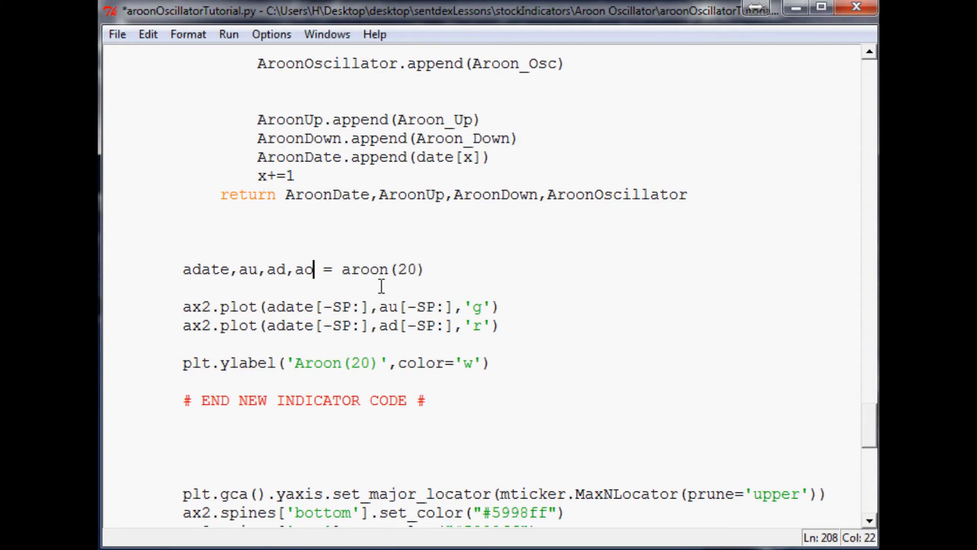
{"action": "scroll", "scroll_direction": "down", "scroll_amount": 3}
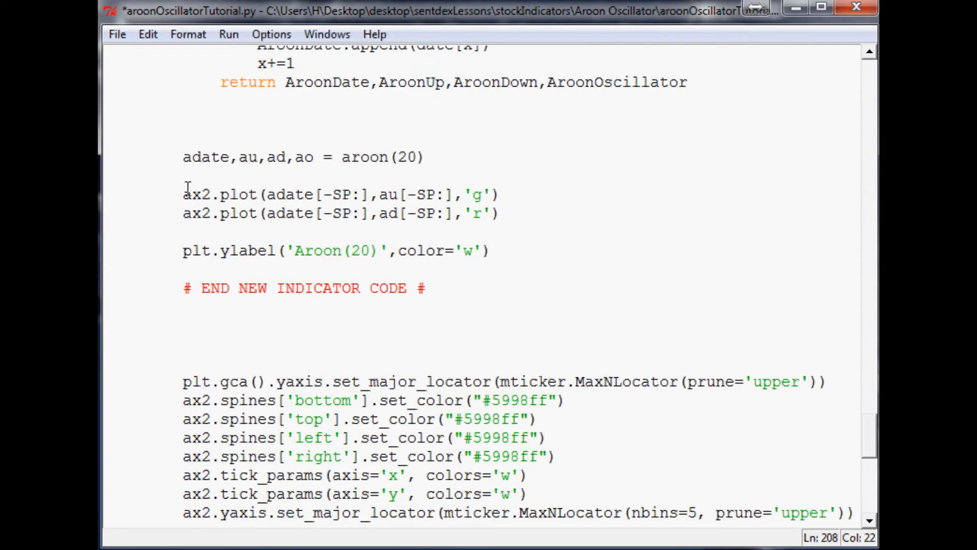
{"action": "type", "text": "#"}
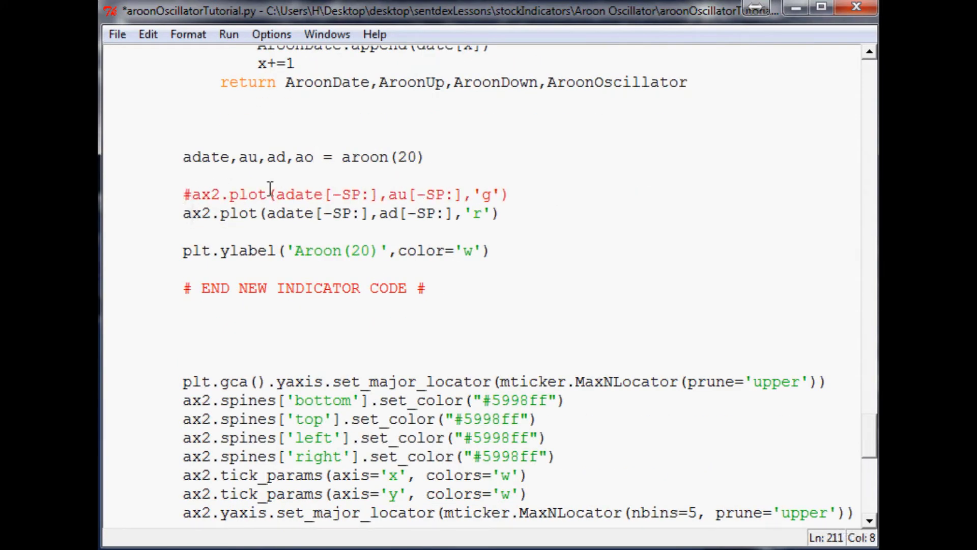
{"action": "type", "text": "#"}
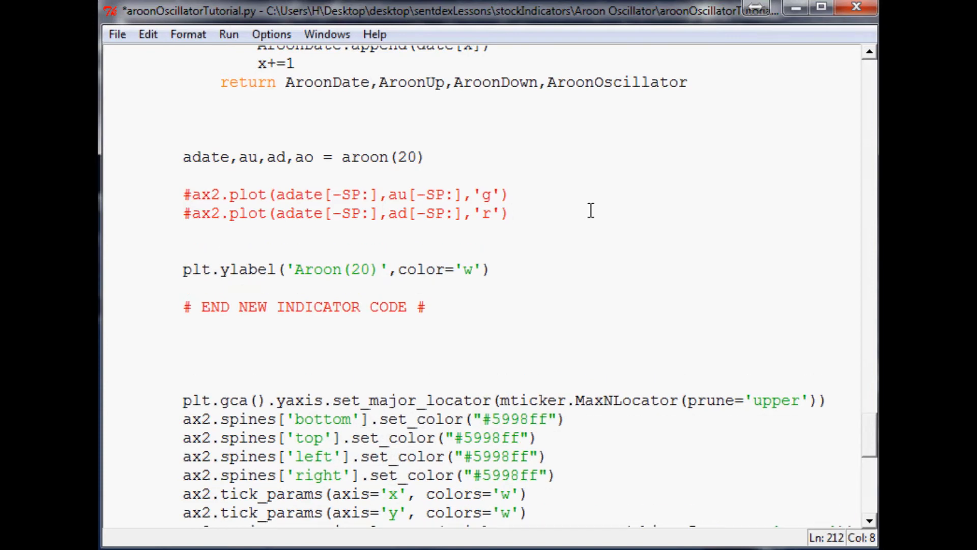
Step: Add ax2.fill_between(adate[-SP:], ao[-SP:], 0, facecolor='w', alpha=0.5) and save
{"action": "type", "text": "a"}
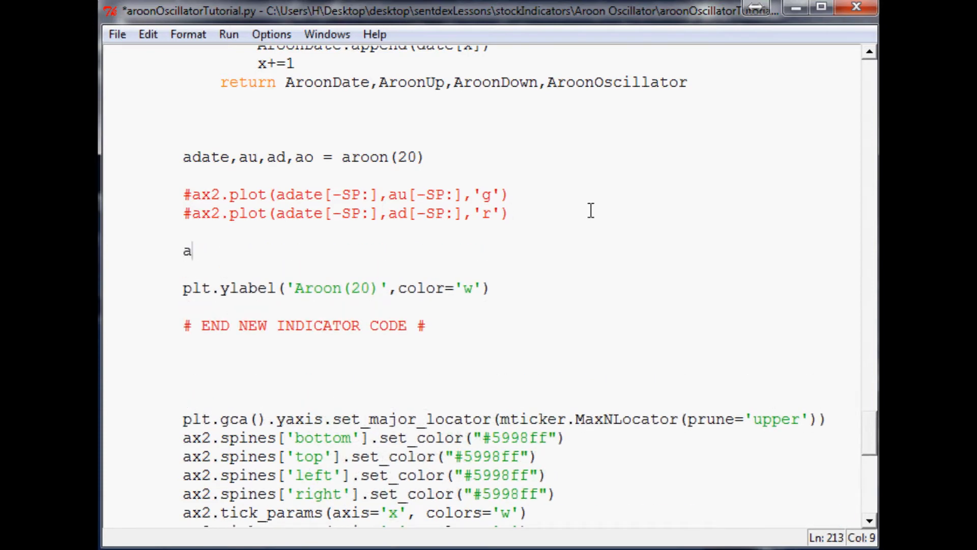
{"action": "type", "text": "x2.fill;"}
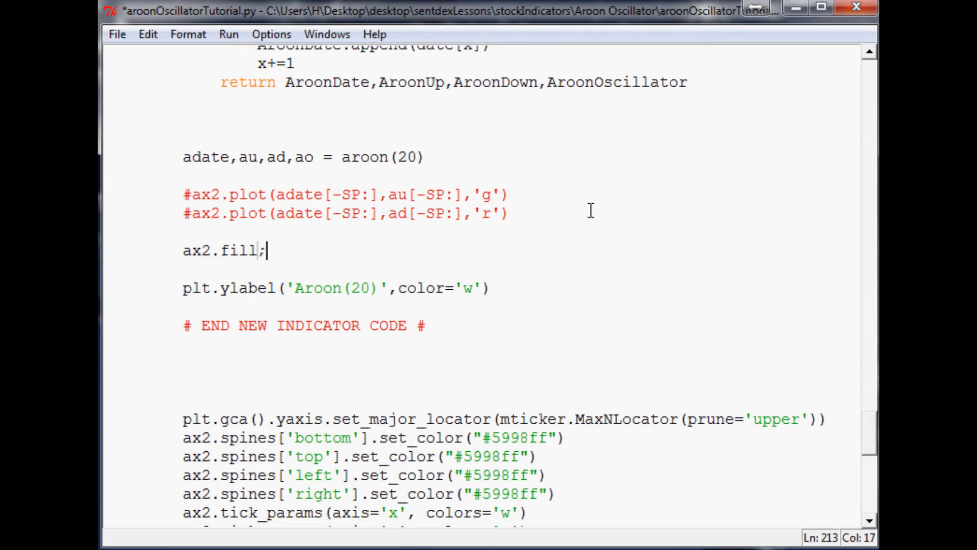
{"action": "type", "text": "_between"}
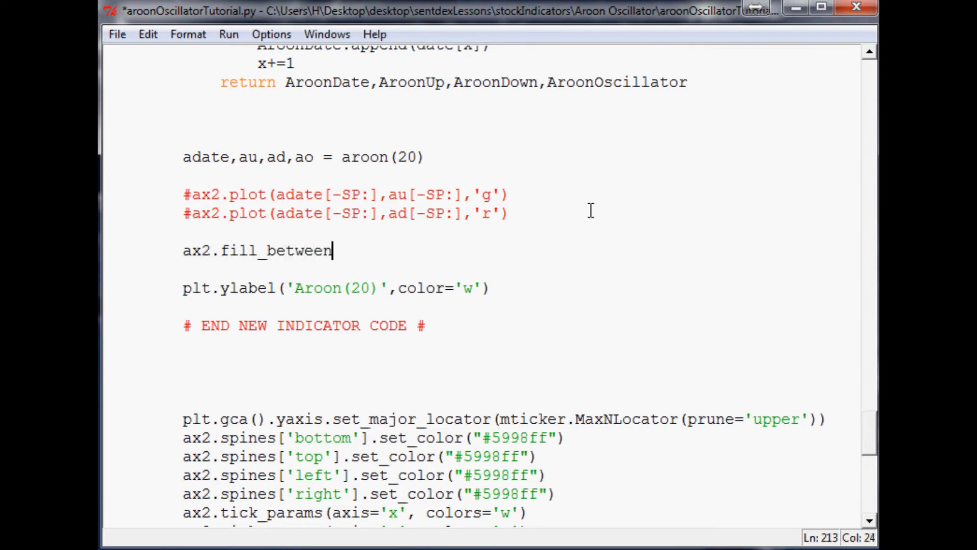
{"action": "type", "text": "(adate"}
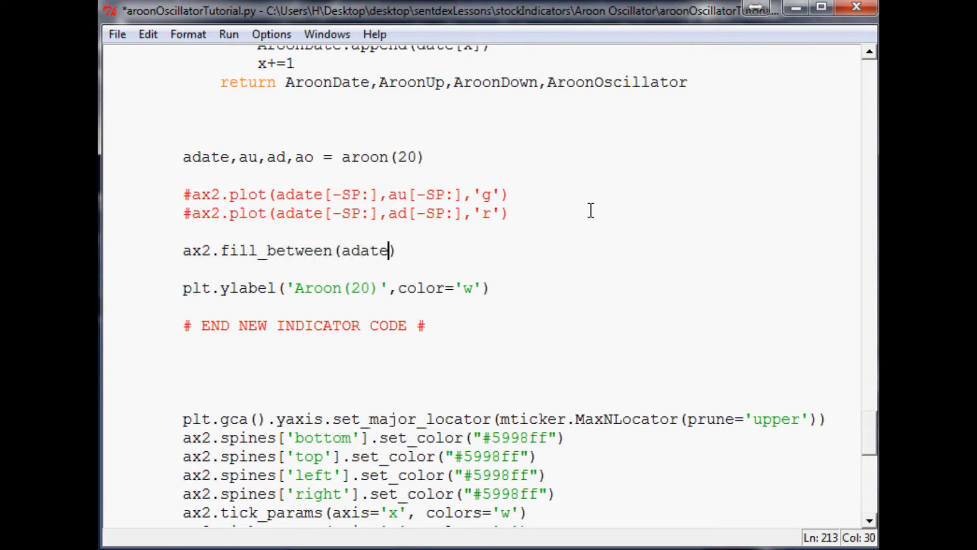
{"action": "type", "text": "[-SP]"}
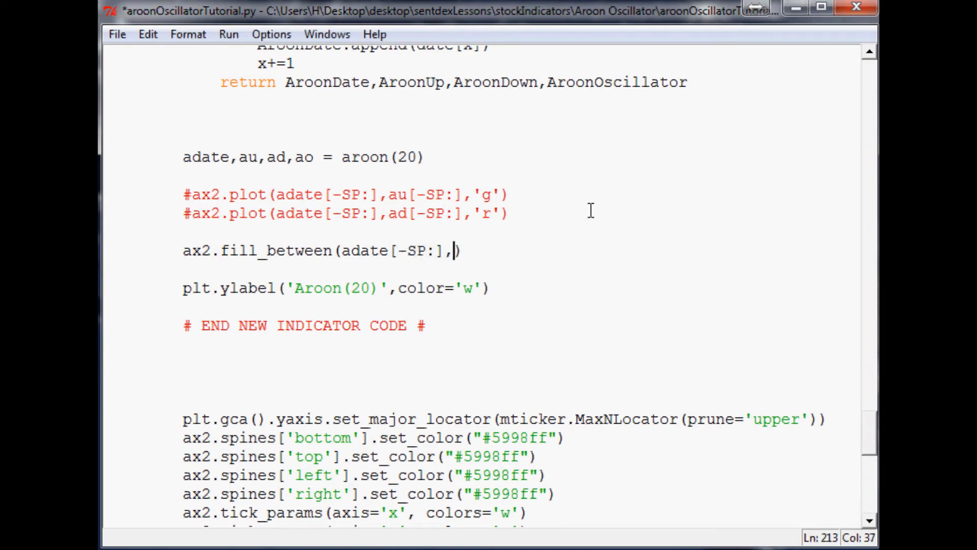
{"action": "type", "text": "ao["}
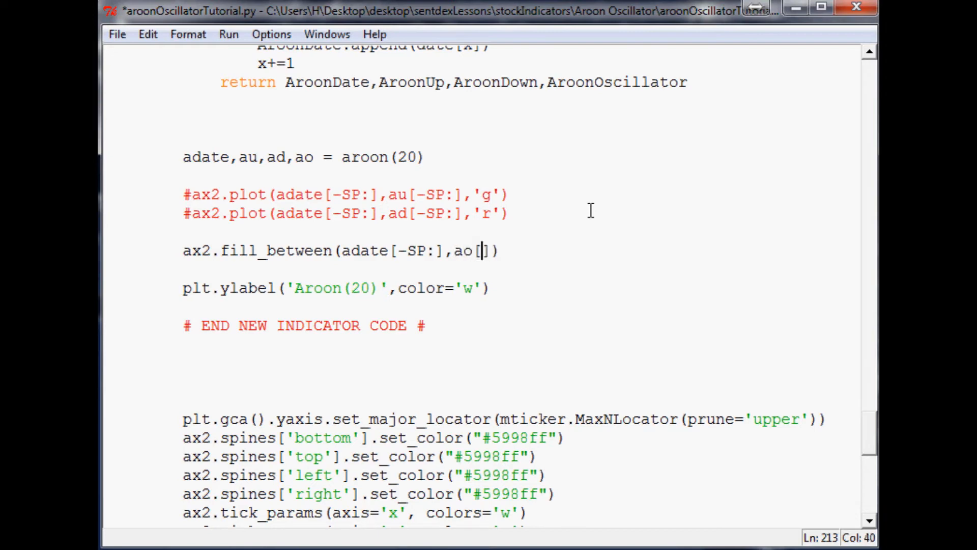
{"action": "type", "text": "-SP:"}
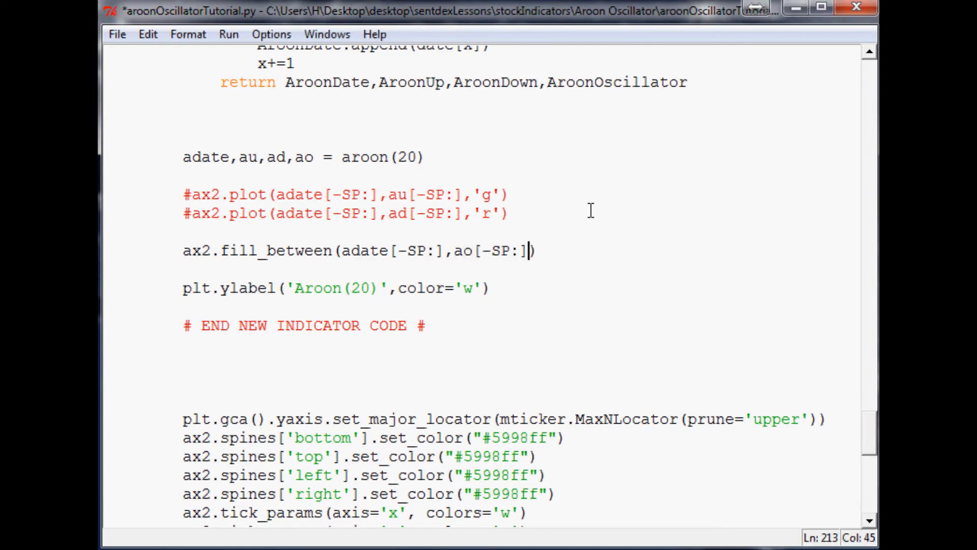
{"action": "type", "text": ","}
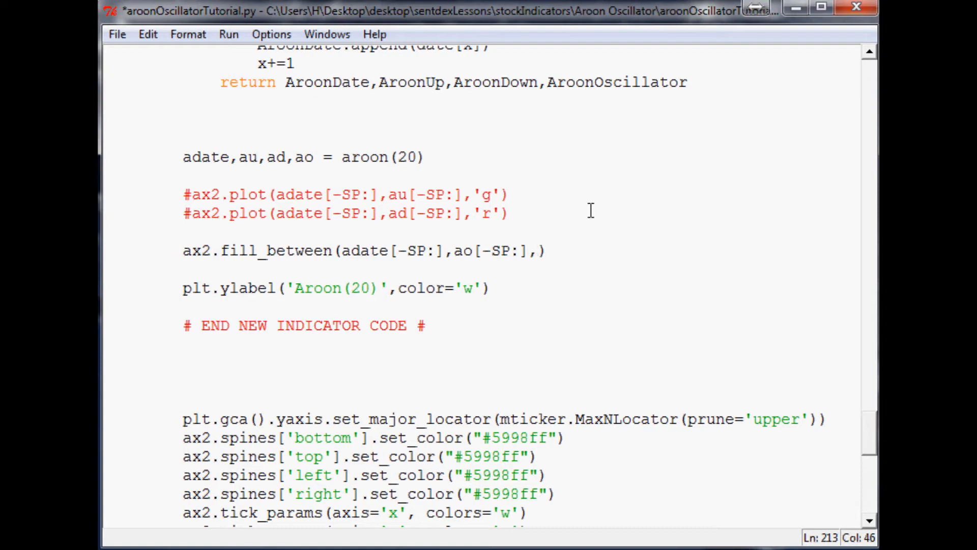
{"action": "type", "text": "0"}
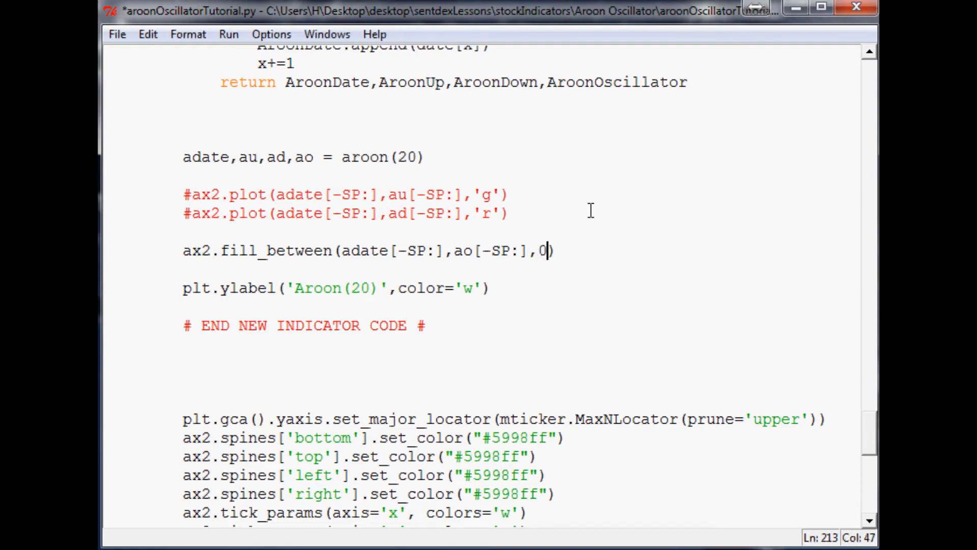
{"action": "type", "text": "\", \""}
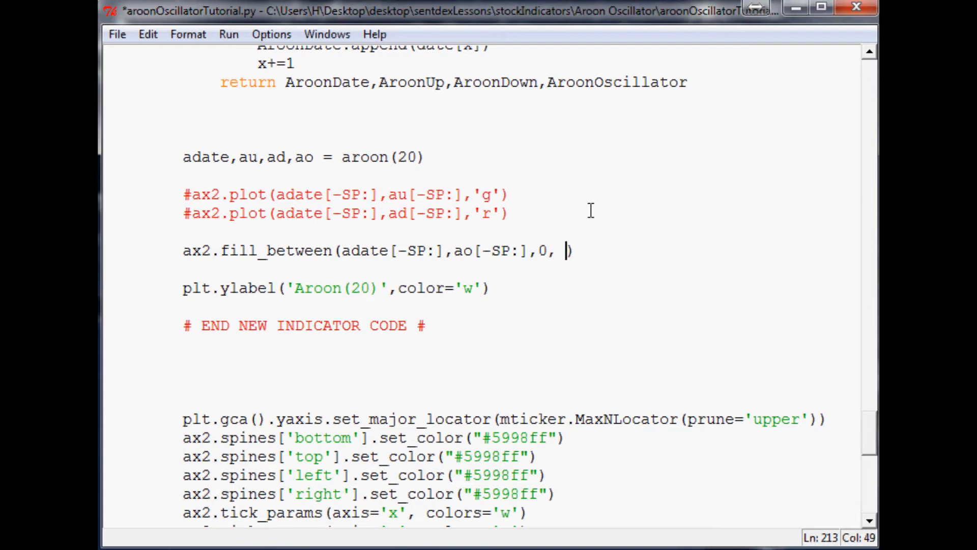
{"action": "type", "text": "facecolor="}
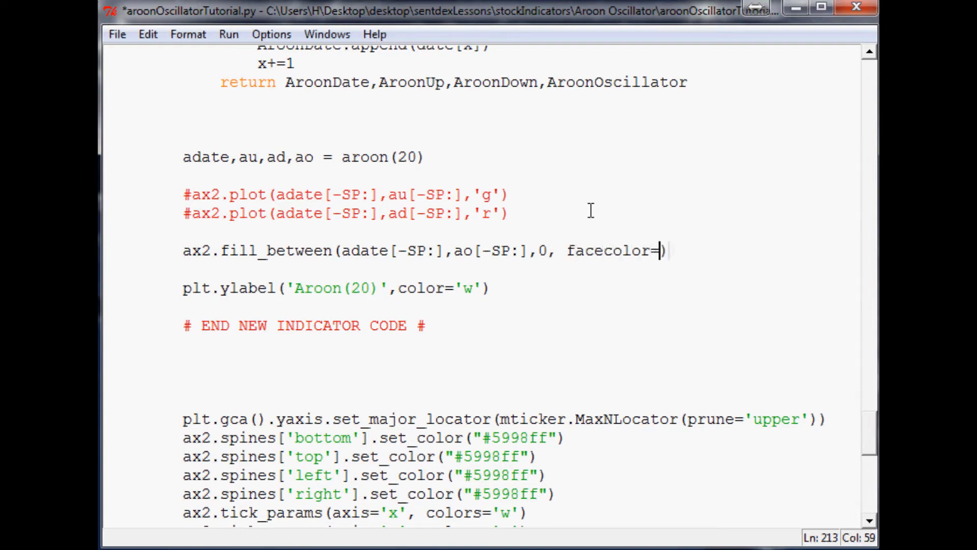
{"action": "type", "text": "'w',"}
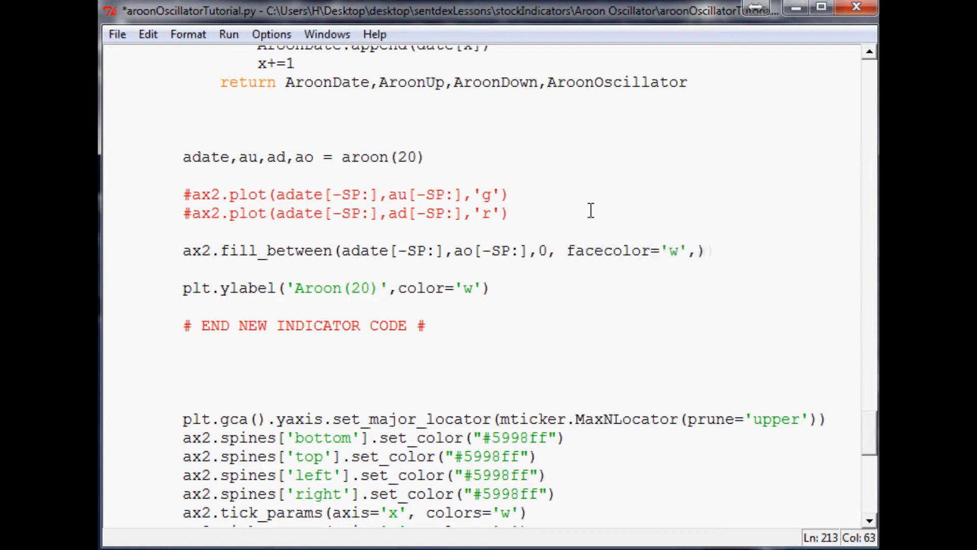
{"action": "type", "text": "alpha="}
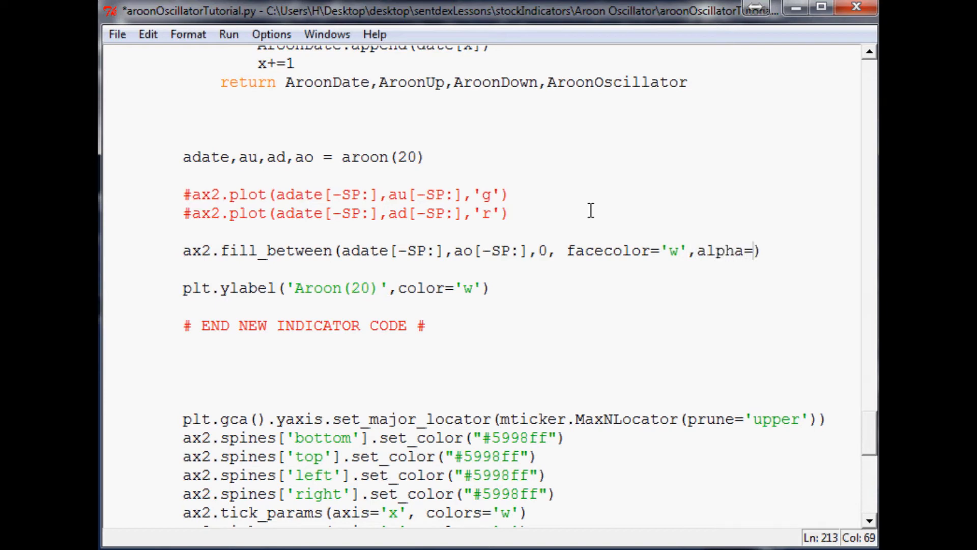
{"action": "type", "text": "0.5"}
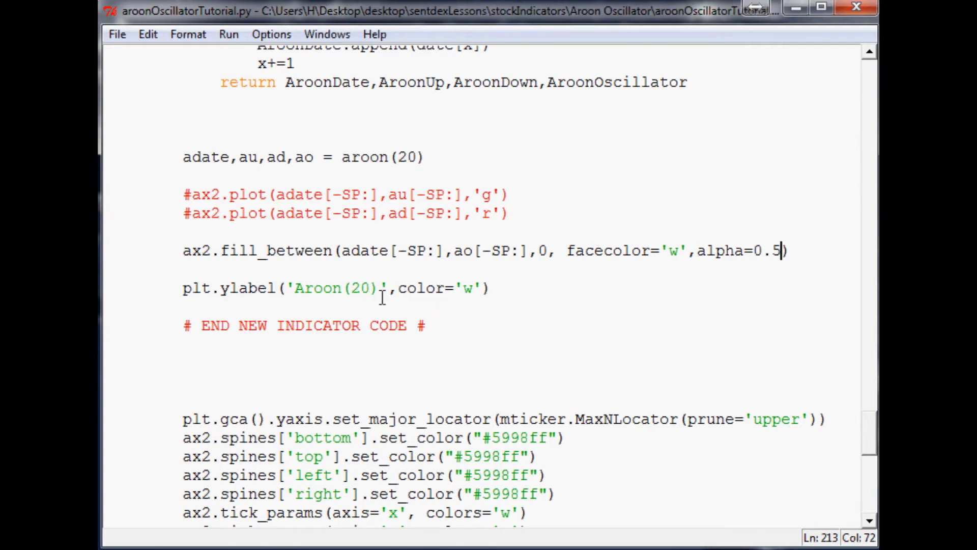
{"action": "mouse_move", "coordinate": [545, 272]}
{"action": "type", "text": "aapl"}
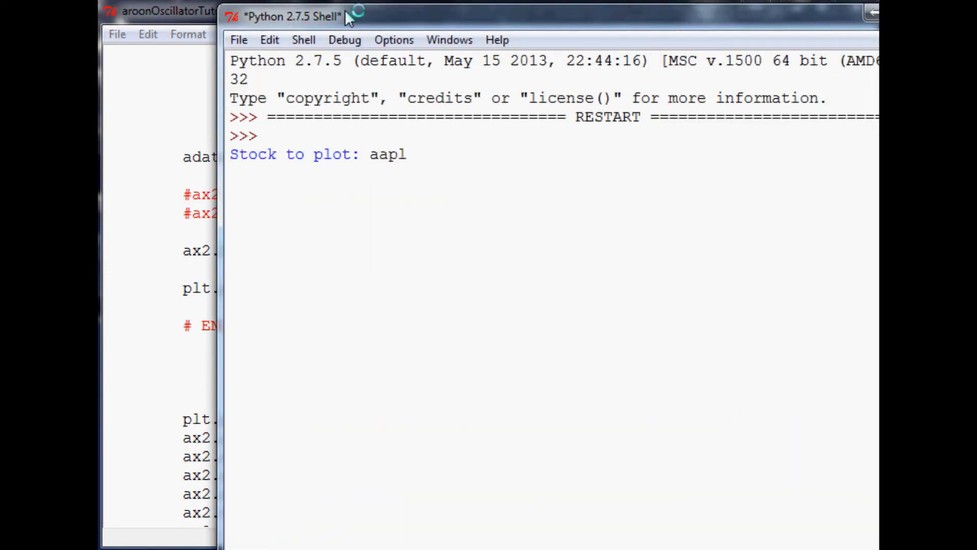
Step: Enter aapl as the stock to plot
{"action": "key", "text": "enter"}
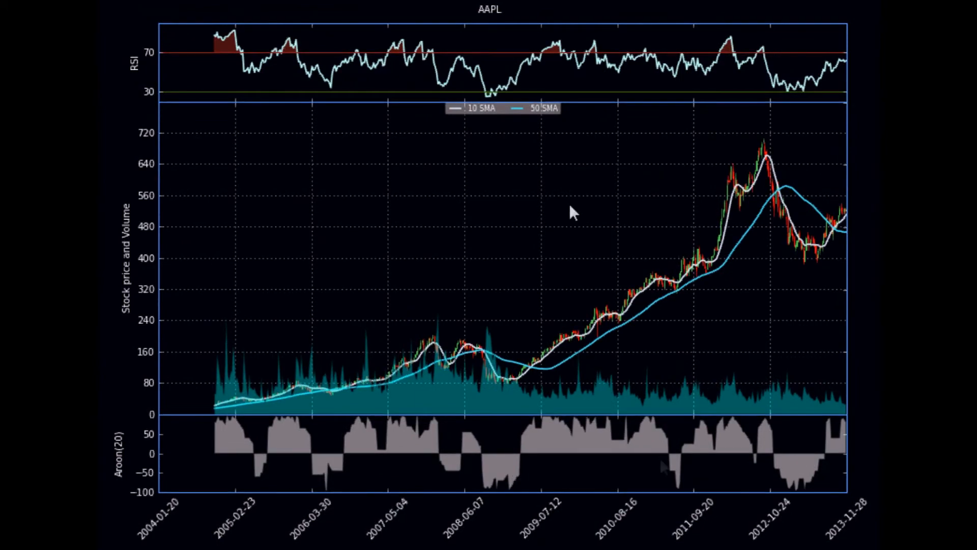
{"action": "mouse_move", "coordinate": [666, 468]}
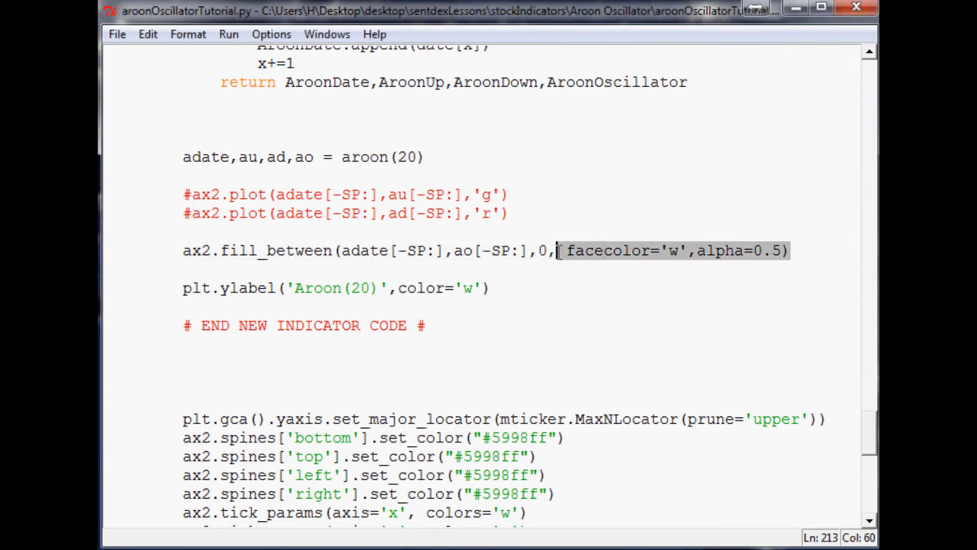
Step: Change the fill to where=(ao[-SP:]>=0) with facecolor 'g' and alpha .5
{"action": "key", "text": "Delete"}
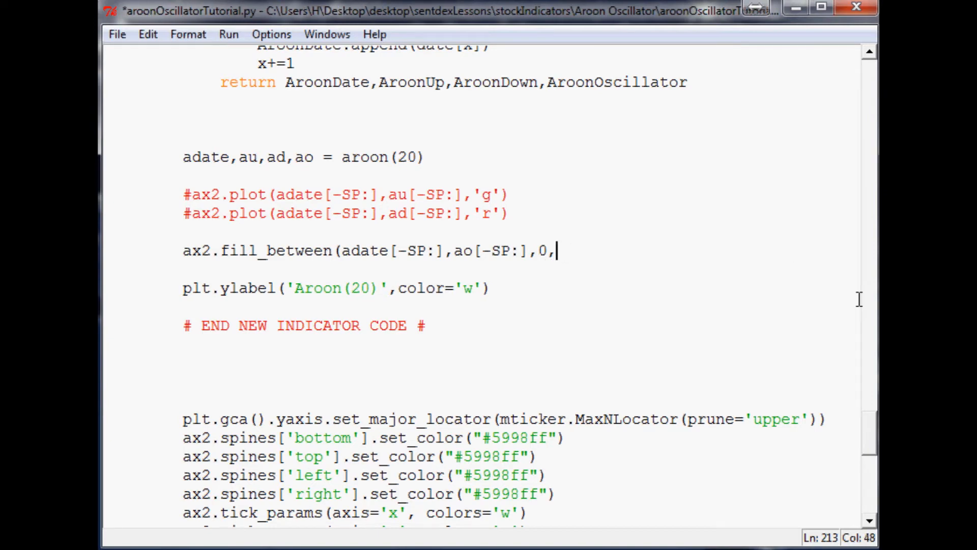
{"action": "type", "text": "\" \""}
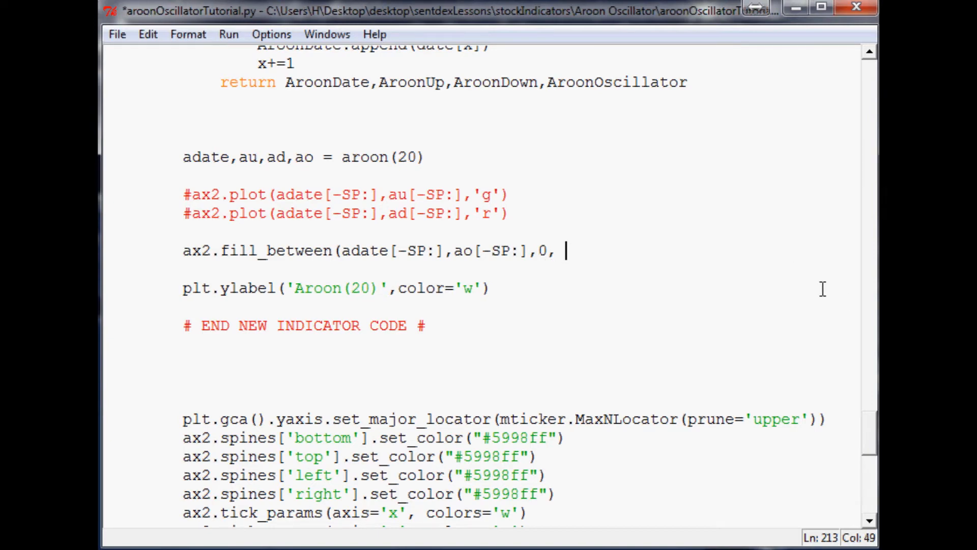
{"action": "type", "text": "where"}
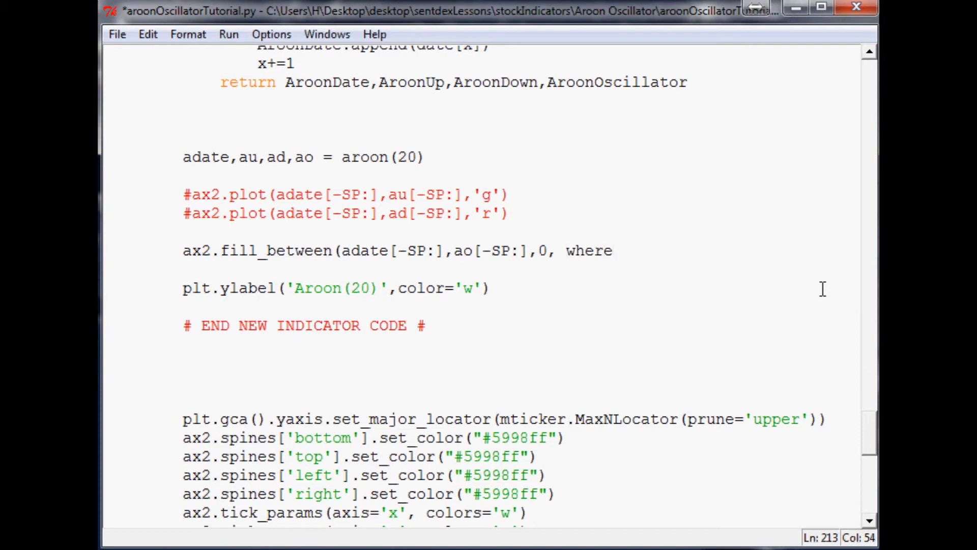
{"action": "type", "text": "="}
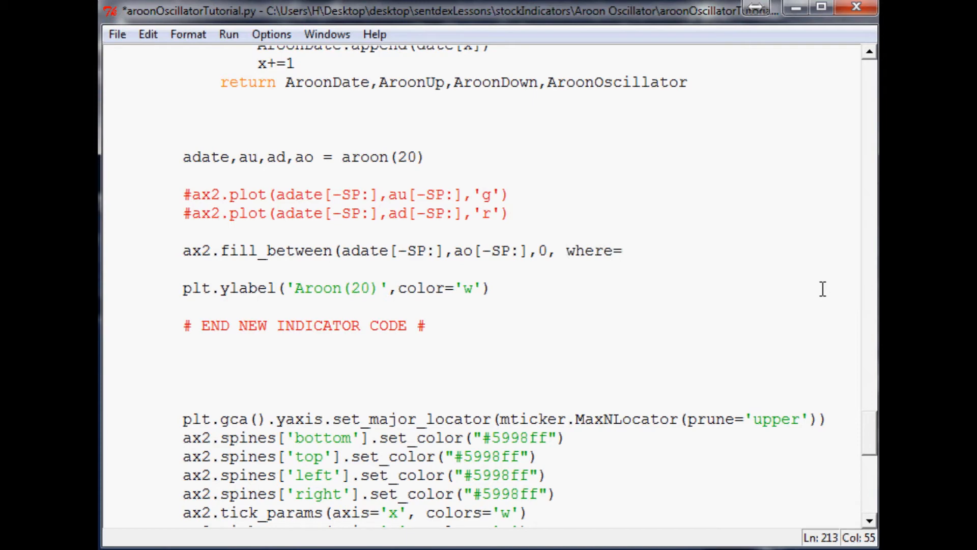
{"action": "type", "text": "("}
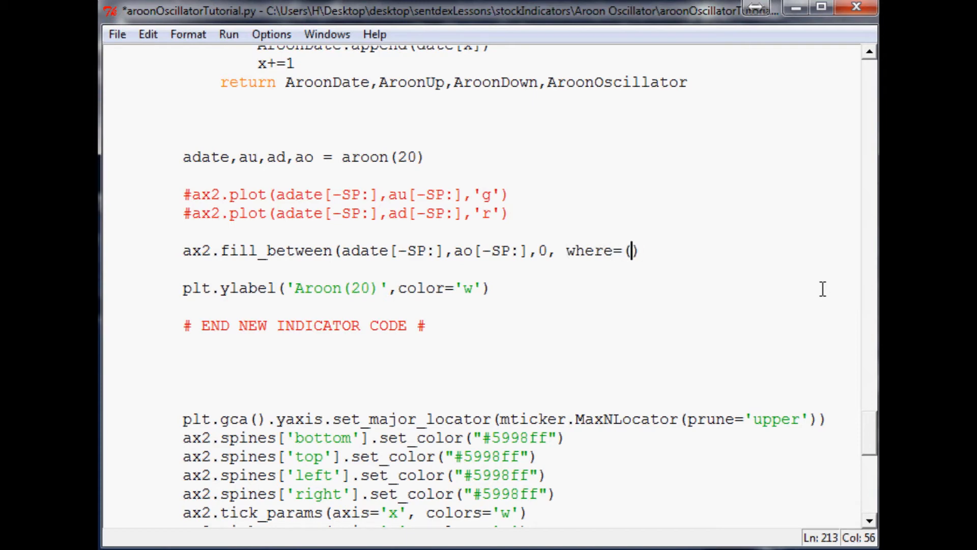
{"action": "type", "text": "ao"}
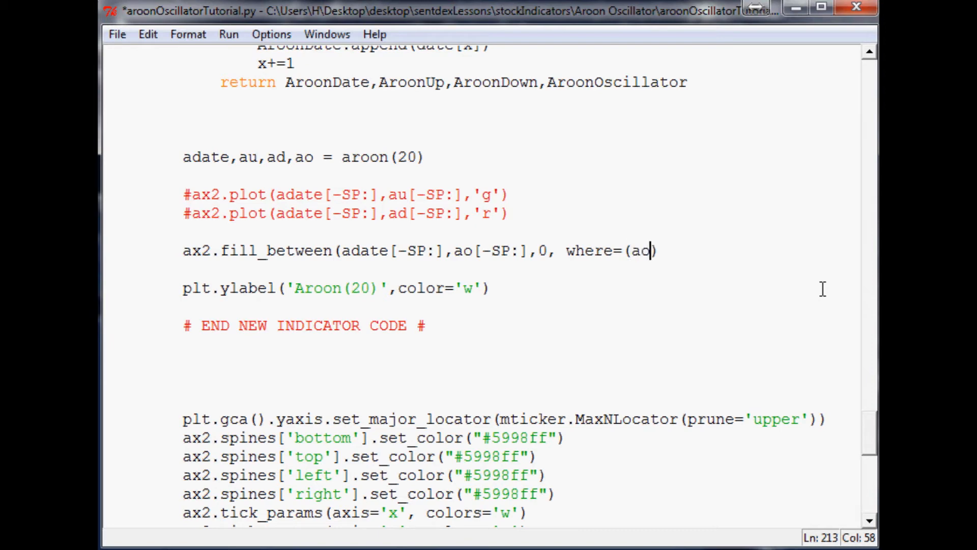
{"action": "type", "text": "["}
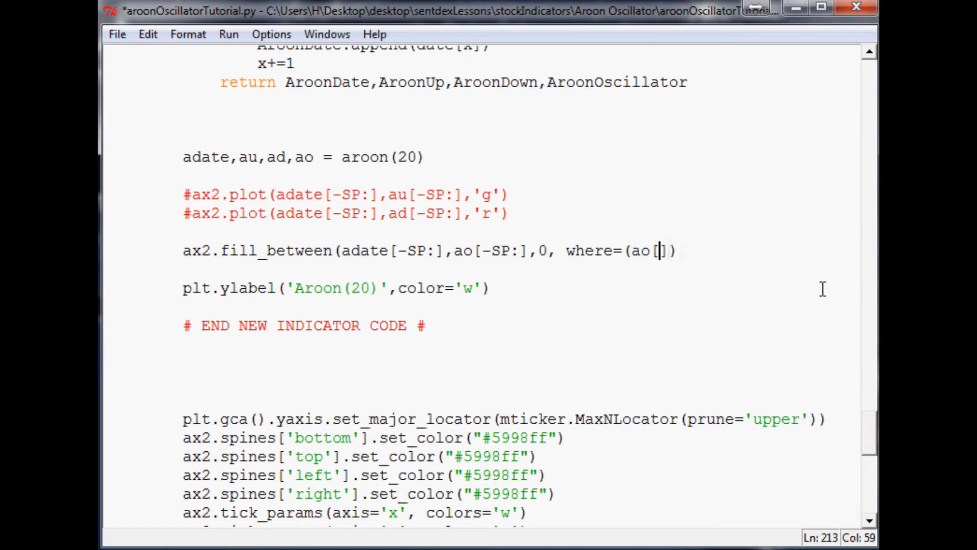
{"action": "type", "text": "-SP:"}
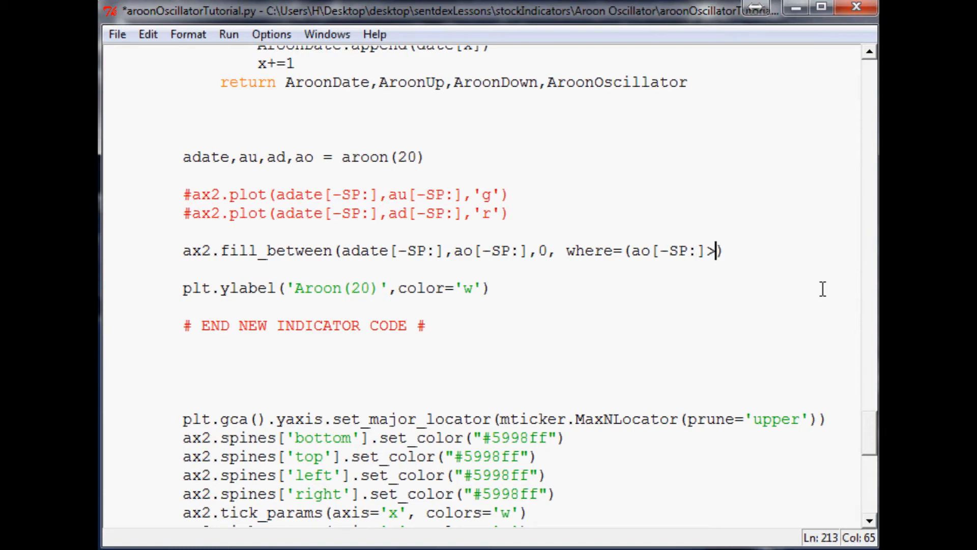
{"action": "type", "text": "="}
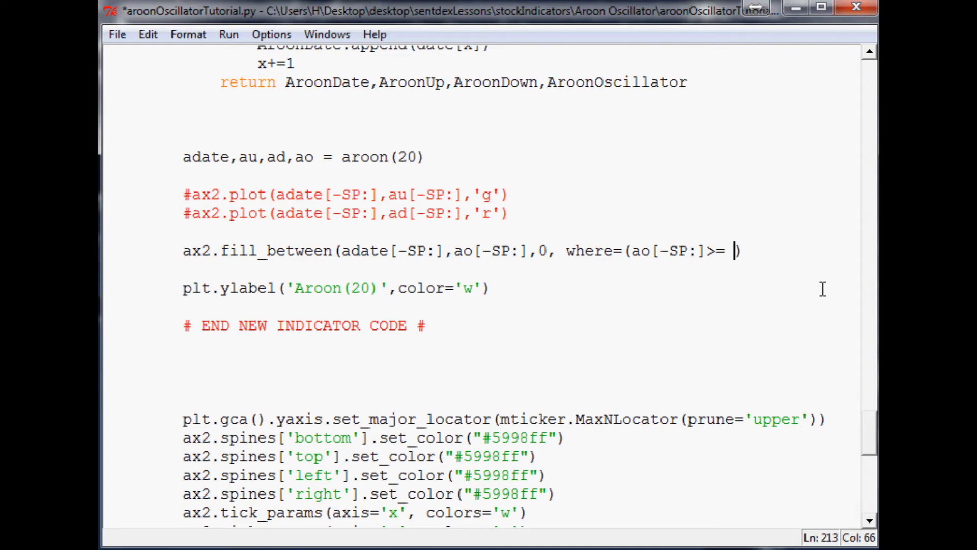
{"action": "type", "text": "0)"}
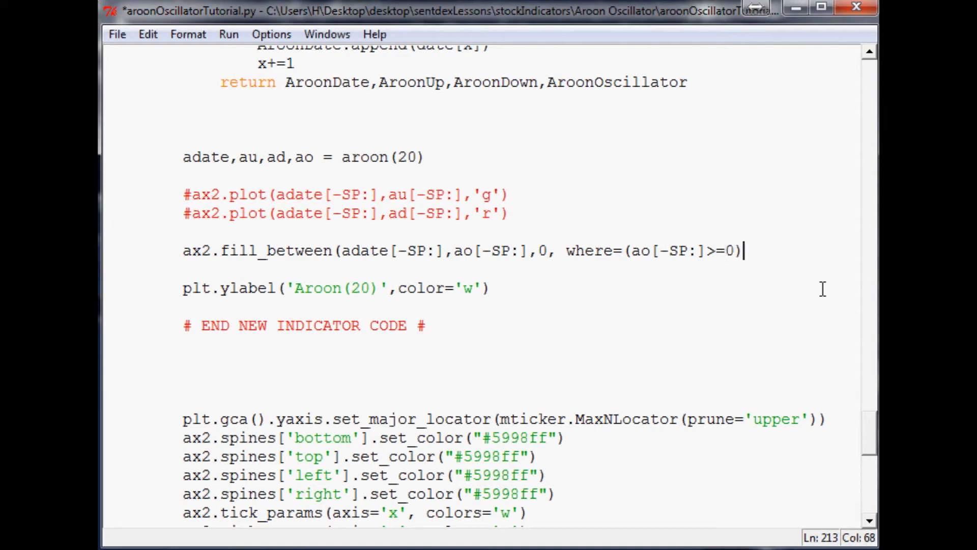
{"action": "type", "text": ", face"}
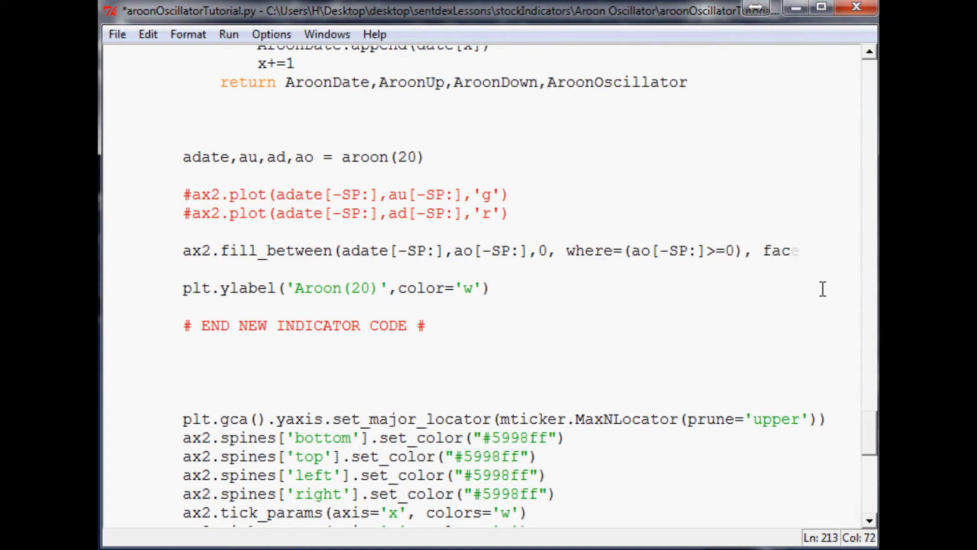
{"action": "type", "text": "color="}
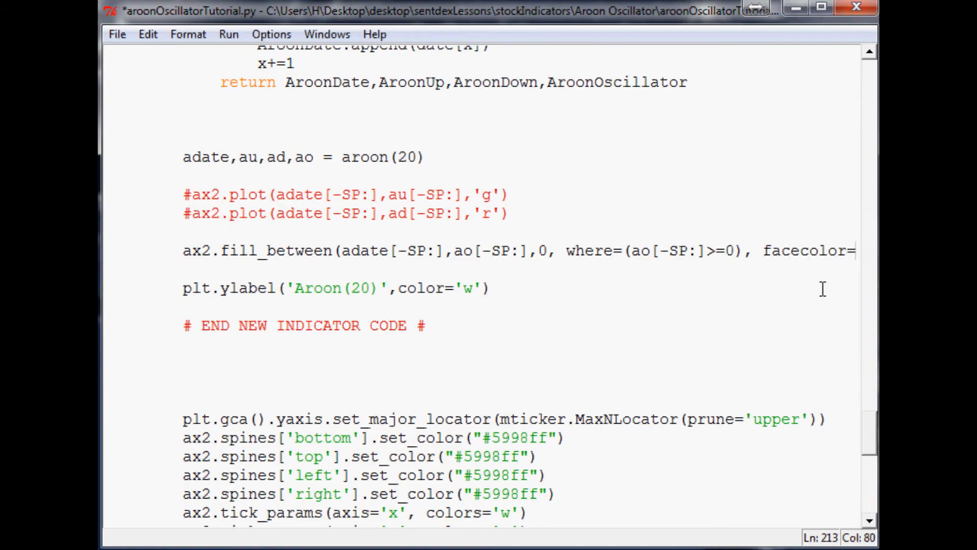
{"action": "type", "text": "'g',alpha=.5)"}
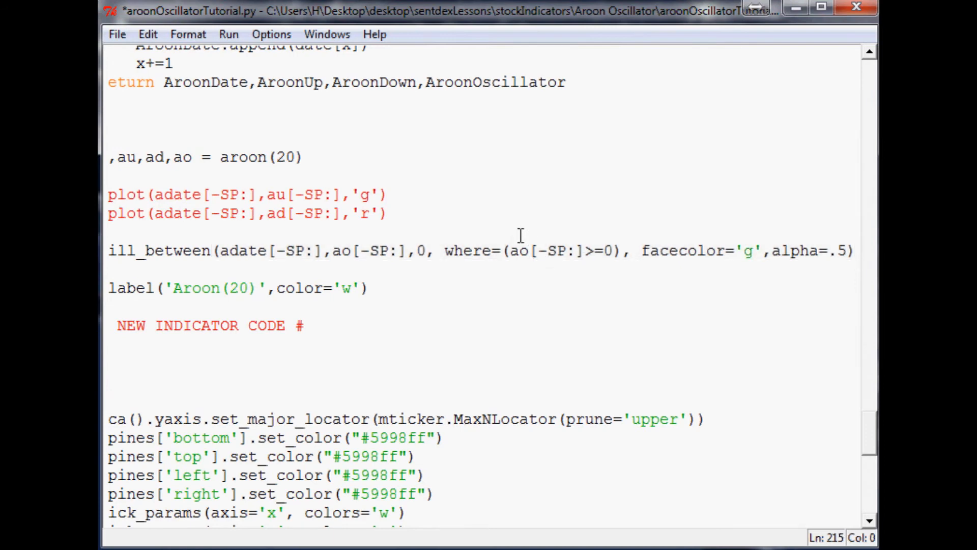
Step: Wrap ao[-SP:] in the where condition with np.array(...)
{"action": "left_click", "coordinate": [511, 250]}
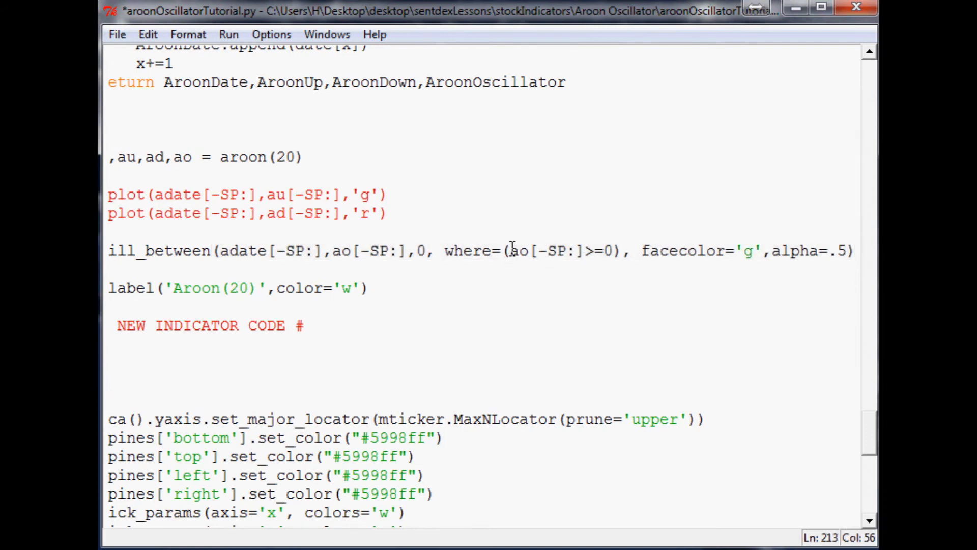
{"action": "left_click_drag", "start_coordinate": [444, 250], "coordinate": [630, 250]}
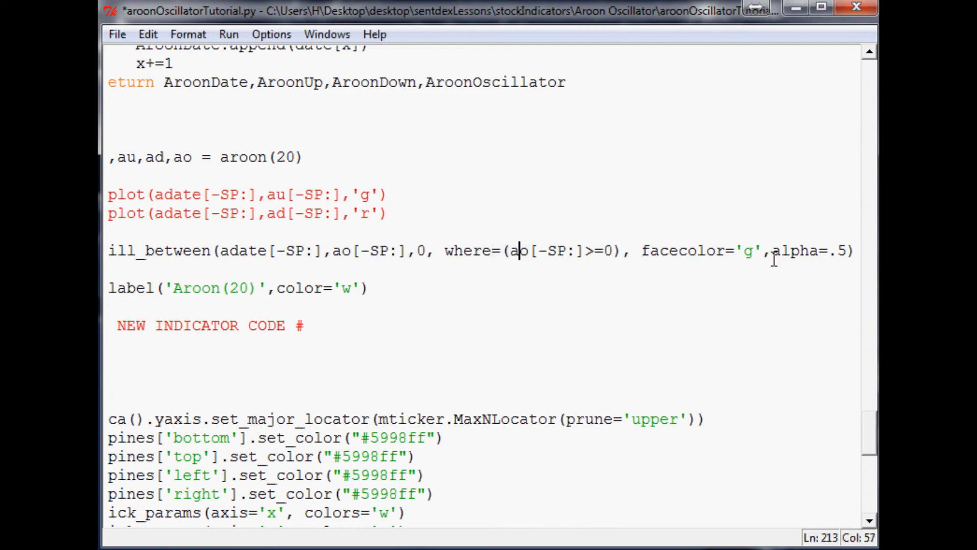
{"action": "type", "text": "np.array("}
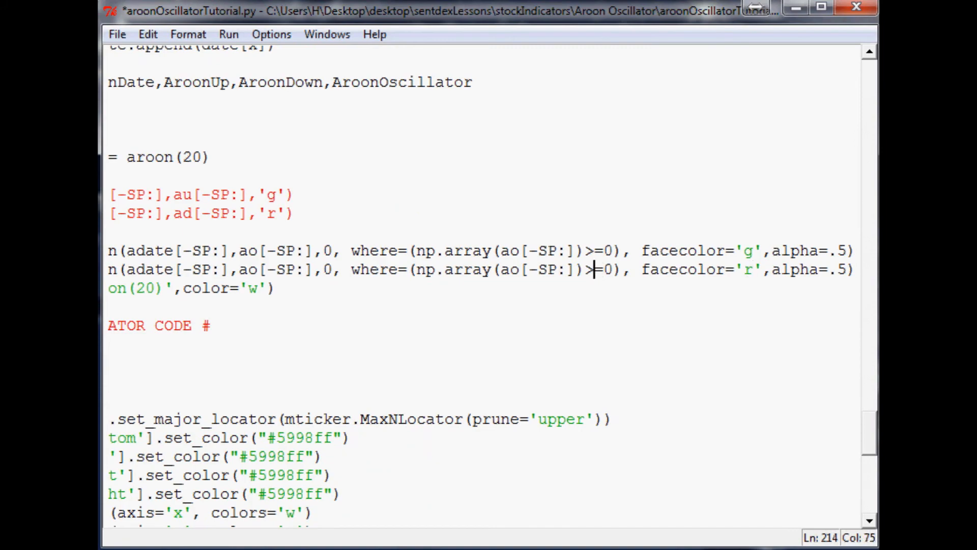
Step: Change the duplicated red fill's condition to ao at or below zero (<=0)
{"action": "type", "text": "<"}
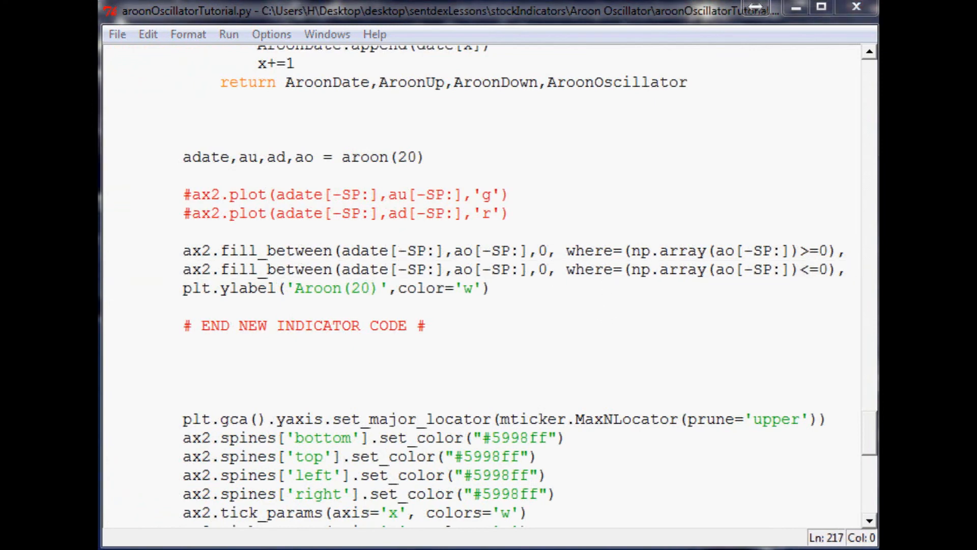
Step: Run the script and enter AAPL at the stock prompt to plot its Aroon chart
{"action": "key", "text": "F5"}
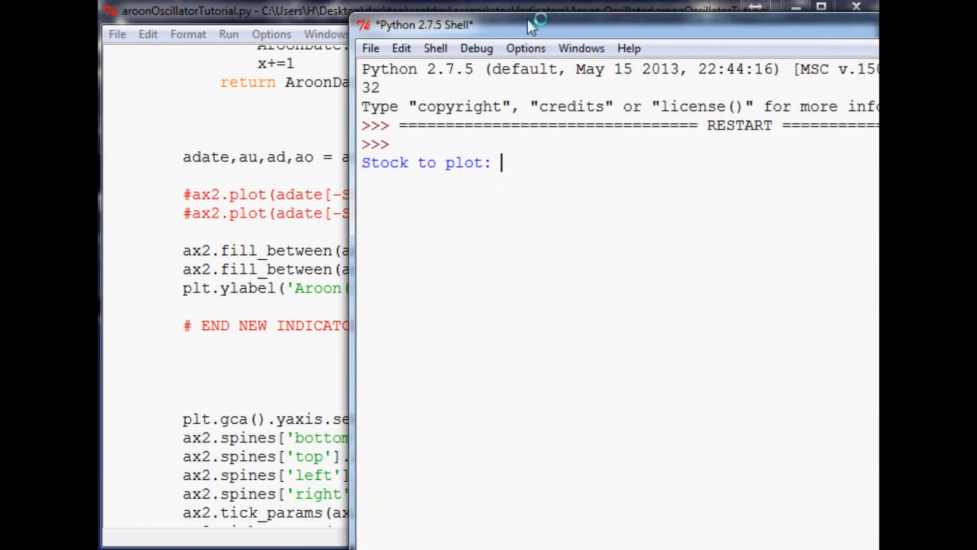
{"action": "type", "text": "a"}
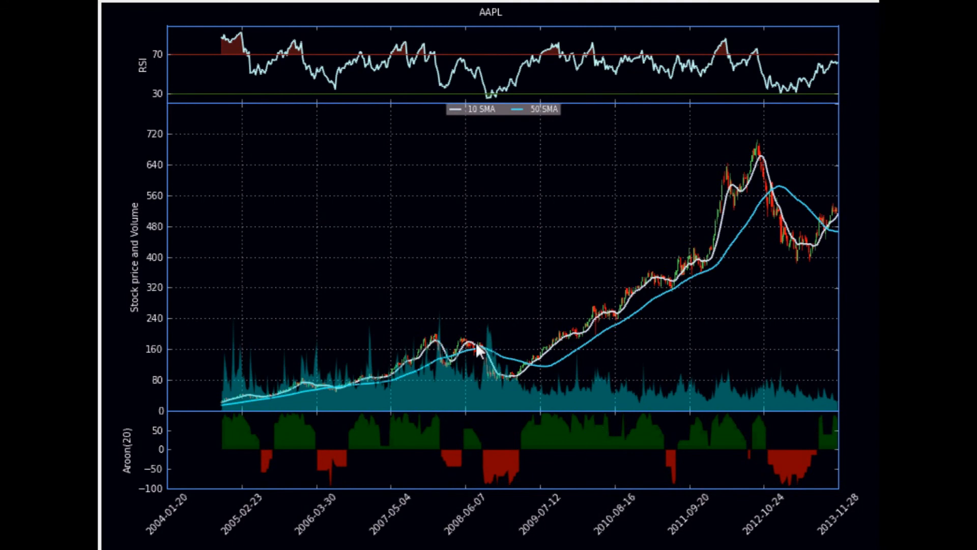
{"action": "mouse_move", "coordinate": [716, 336]}
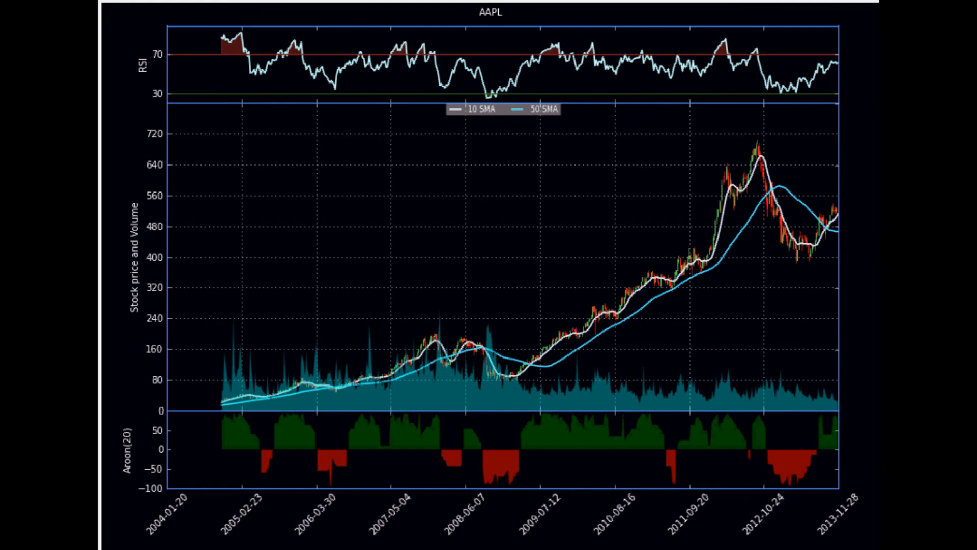
{"action": "mouse_move", "coordinate": [248, 451]}
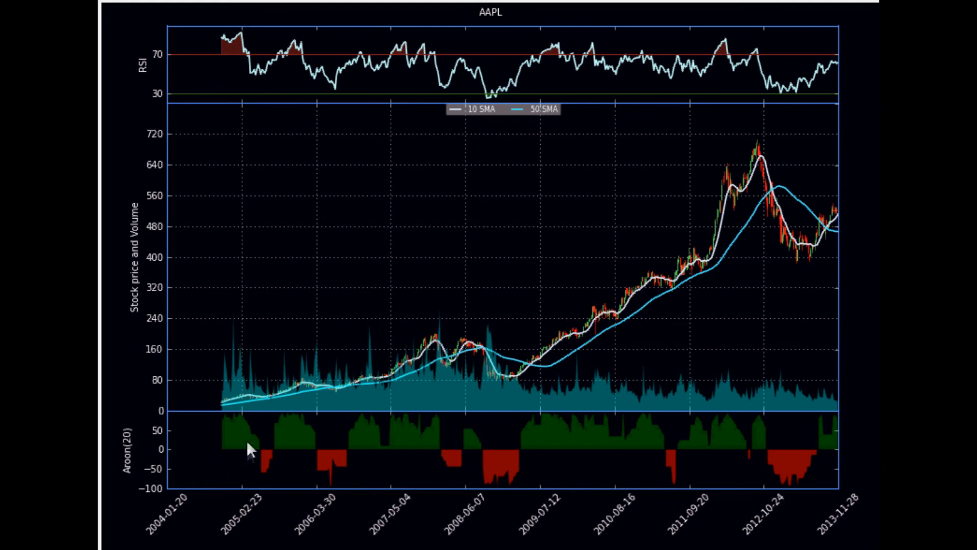
{"action": "mouse_move", "coordinate": [449, 460]}
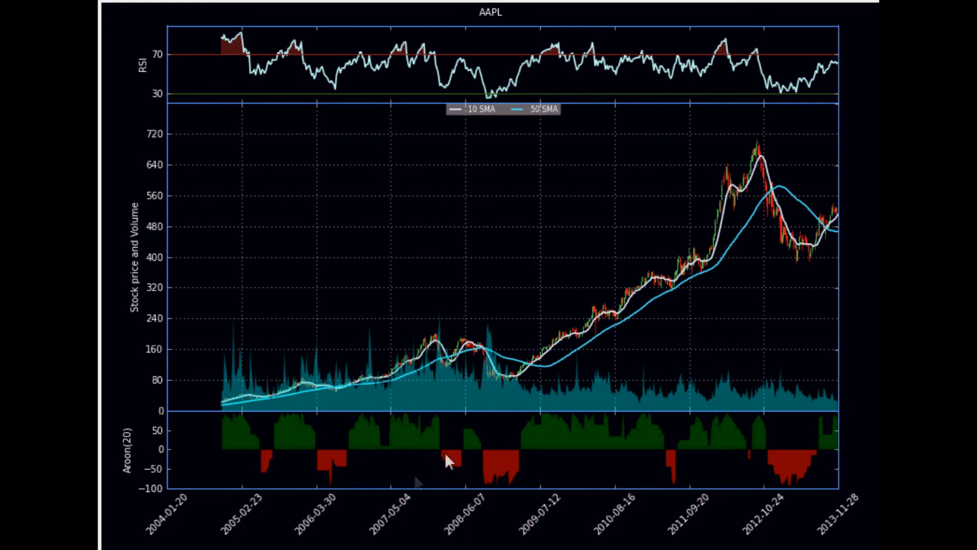
{"action": "mouse_move", "coordinate": [775, 399]}
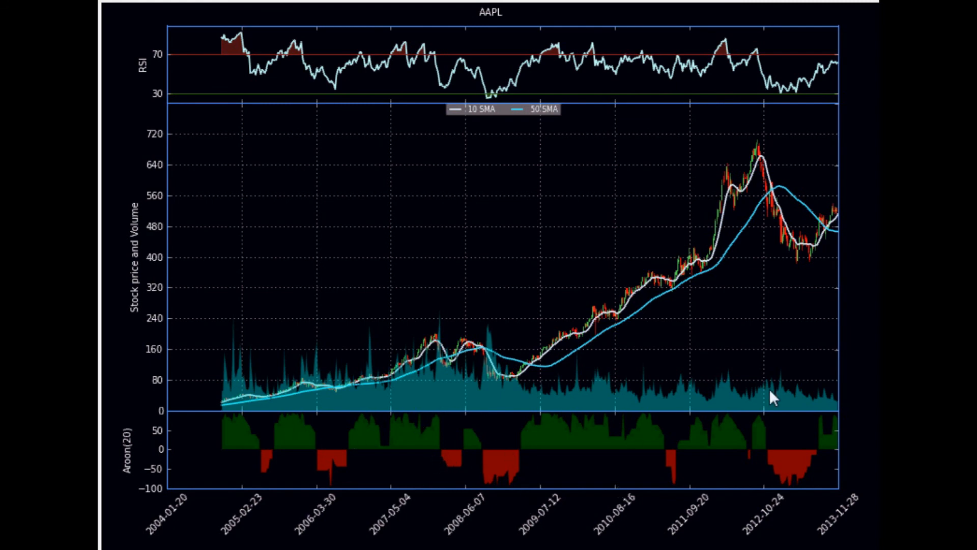
{"action": "mouse_move", "coordinate": [399, 411]}
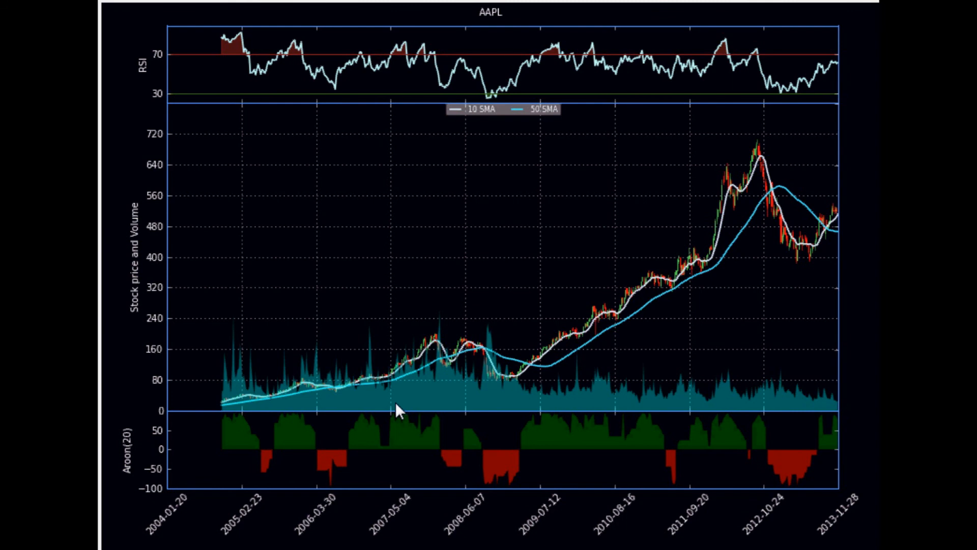
{"action": "mouse_move", "coordinate": [416, 441]}
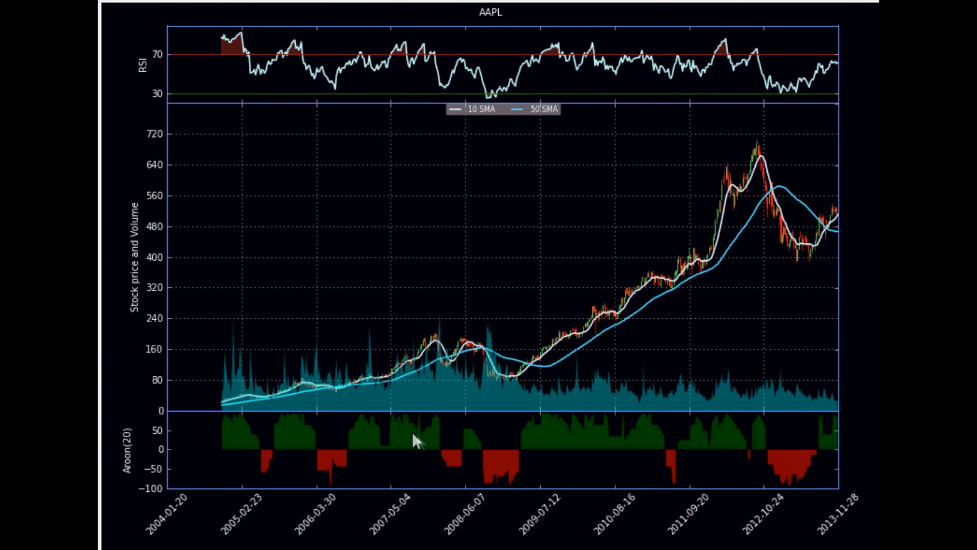